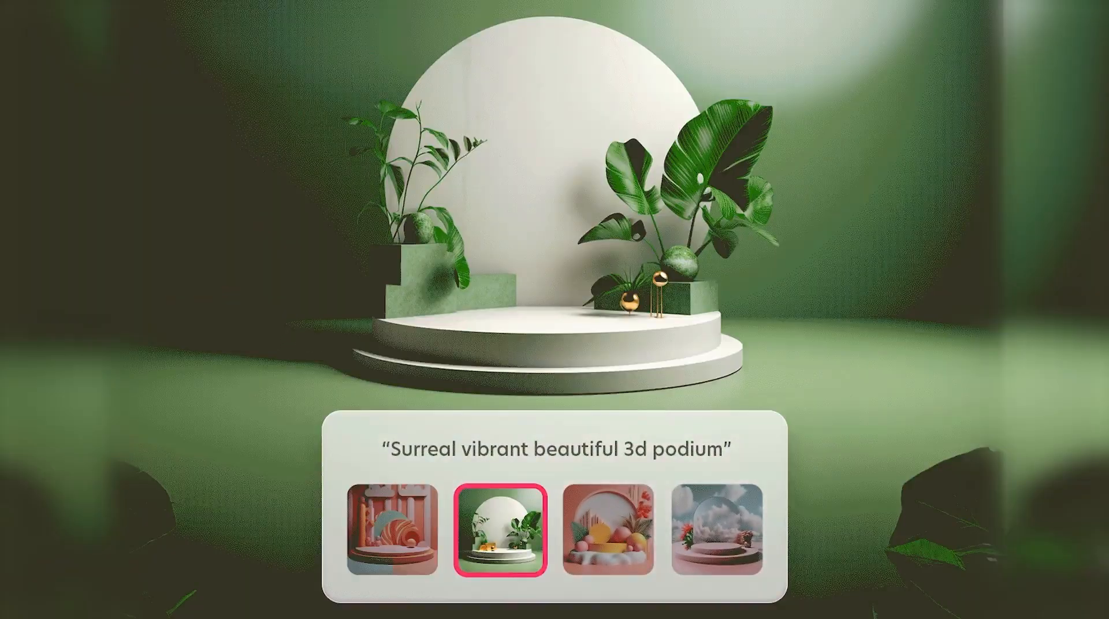
Load the DeeVid AI homepage with its AI video creation tools.
left_click(716, 529)
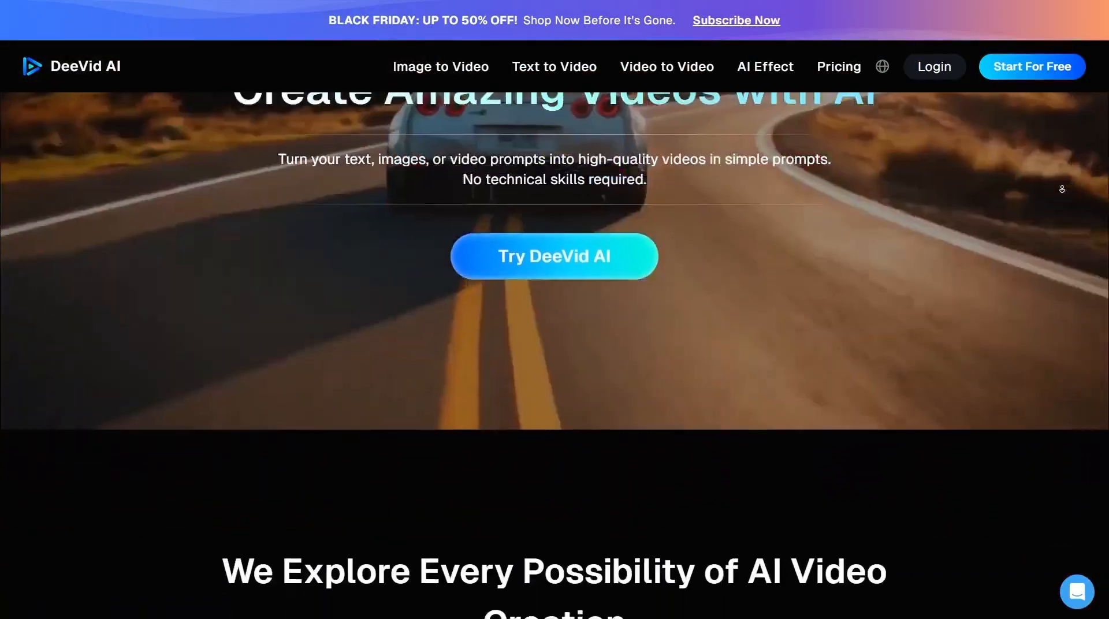
scroll("down", 3)
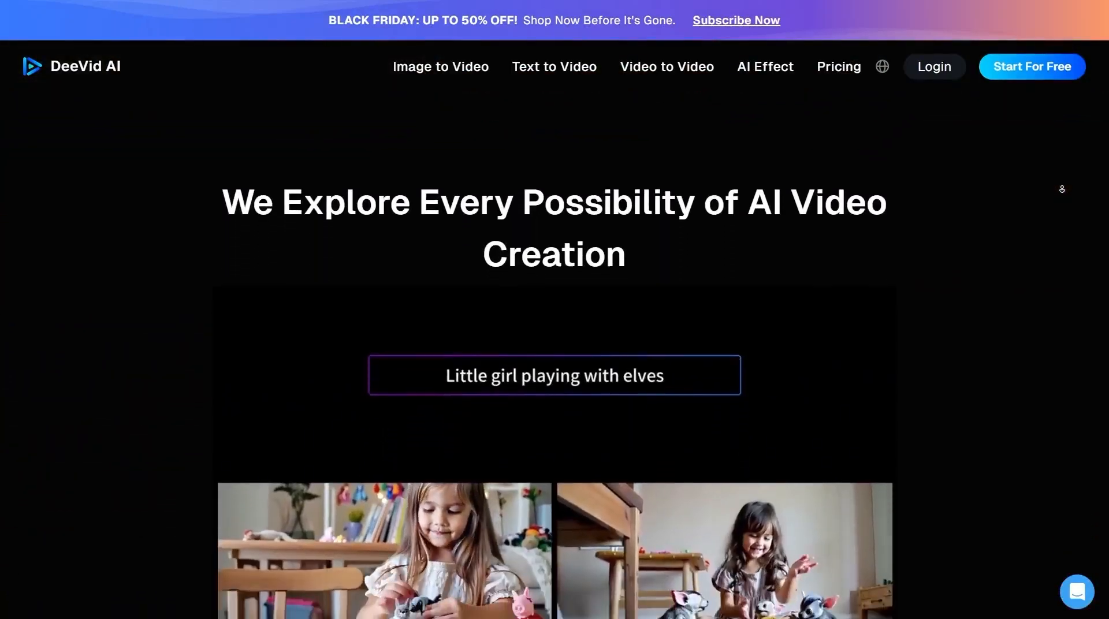
scroll("down", 3)
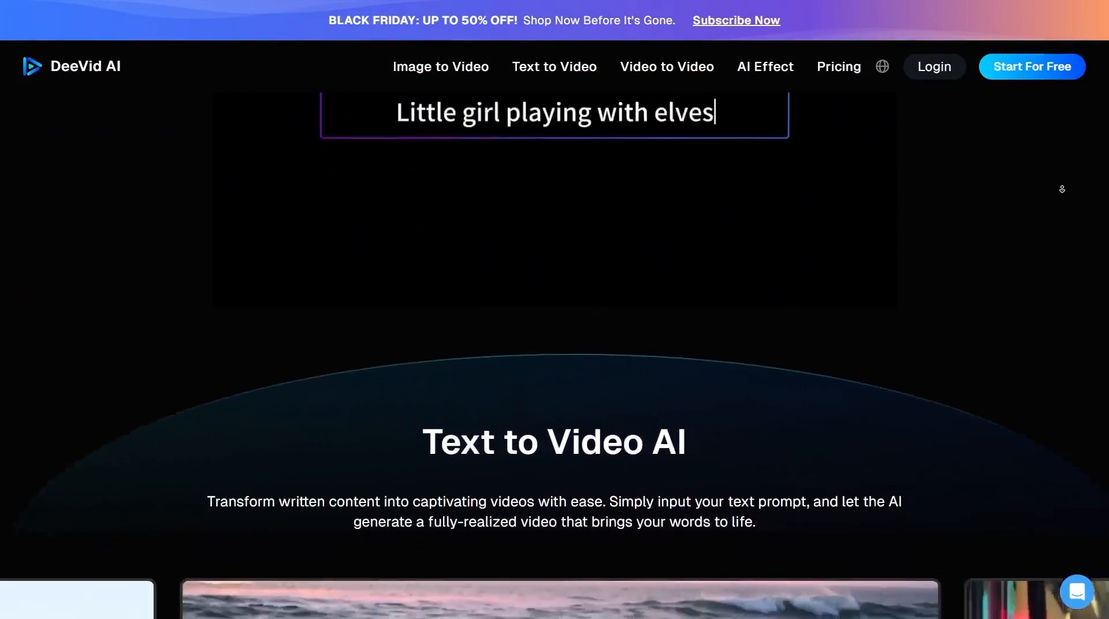
scroll("down", 3)
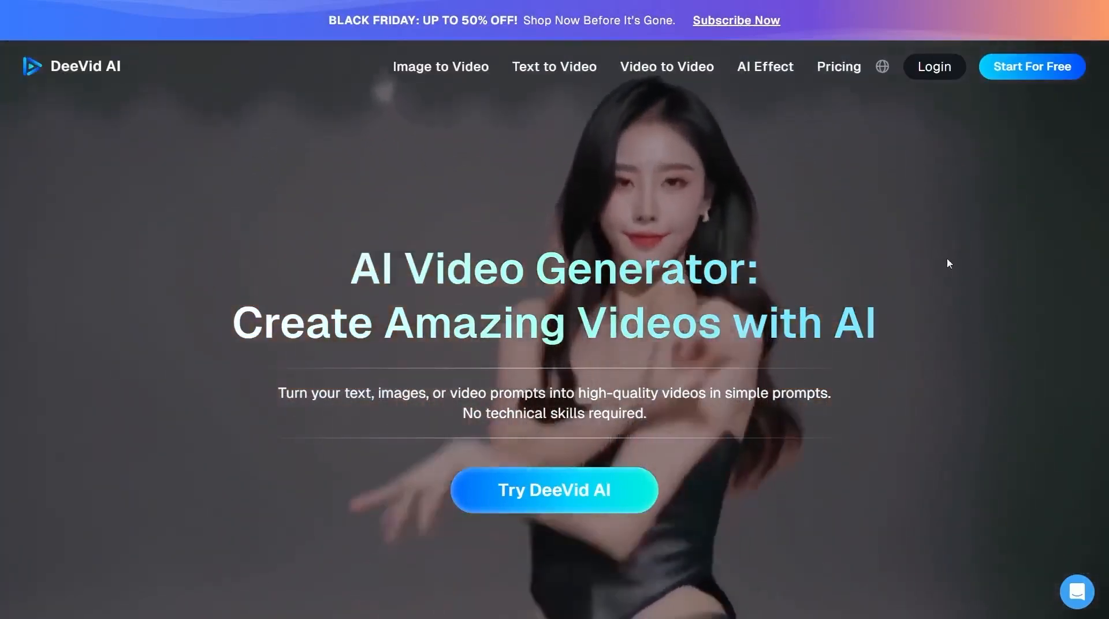
Sign in and enter the Image to Video creation workspace.
left_click(934, 67)
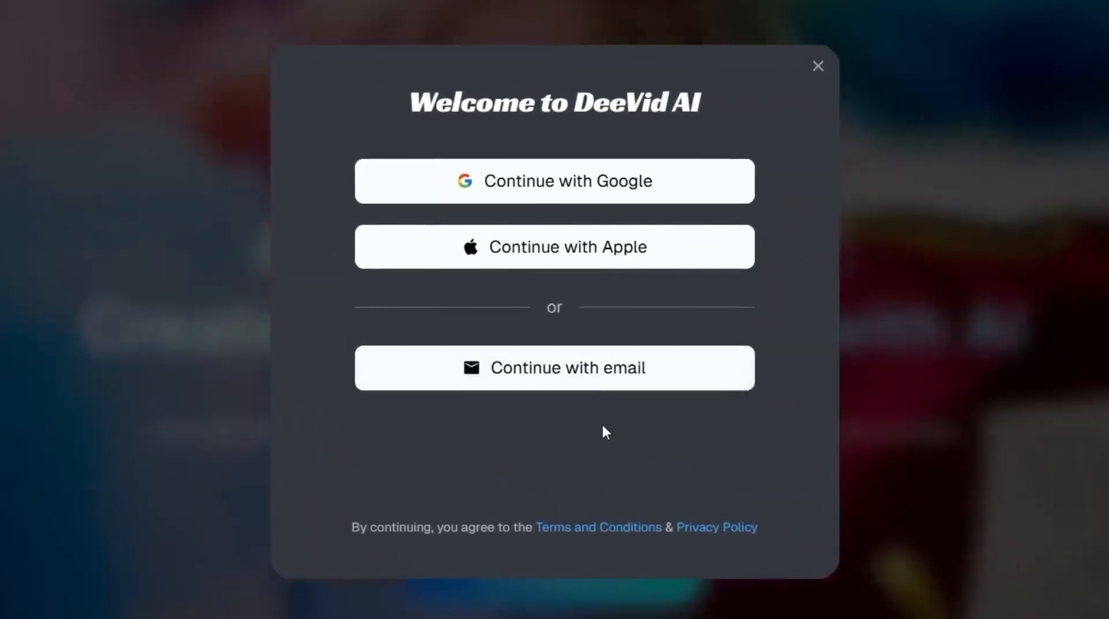
mouse_move(660, 256)
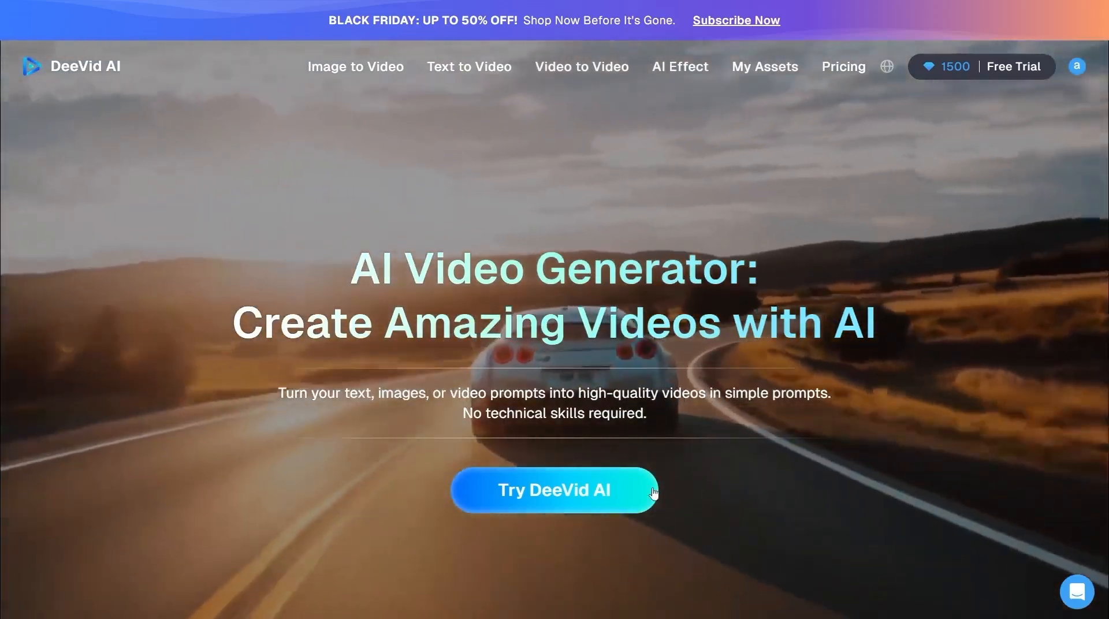
left_click(553, 491)
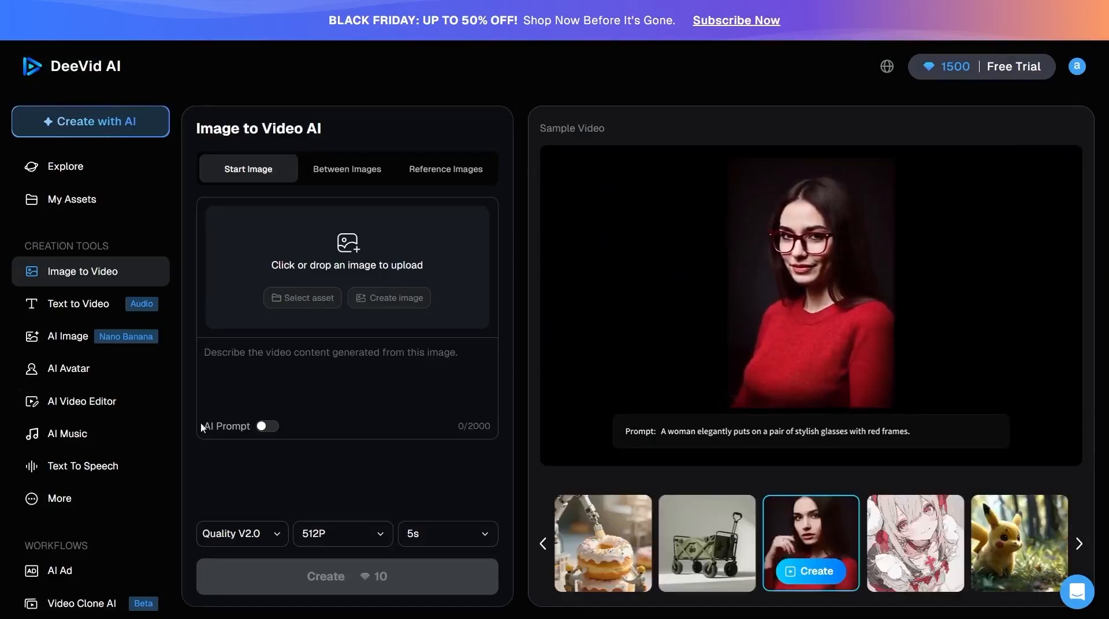
mouse_move(84, 121)
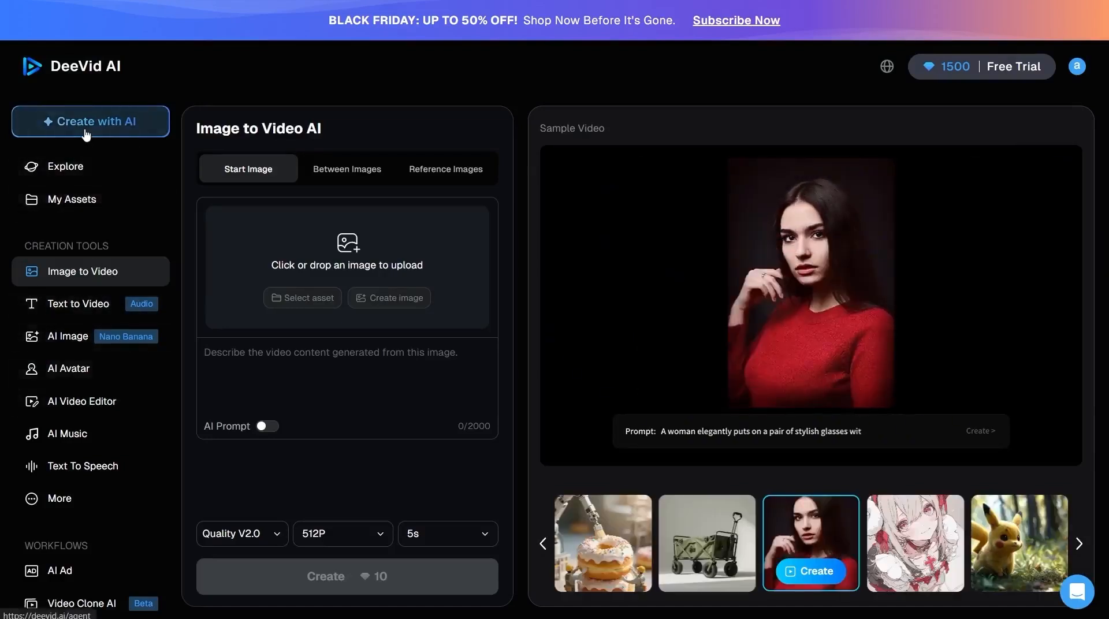
Switch to the Create with AI chat workspace.
left_click(90, 121)
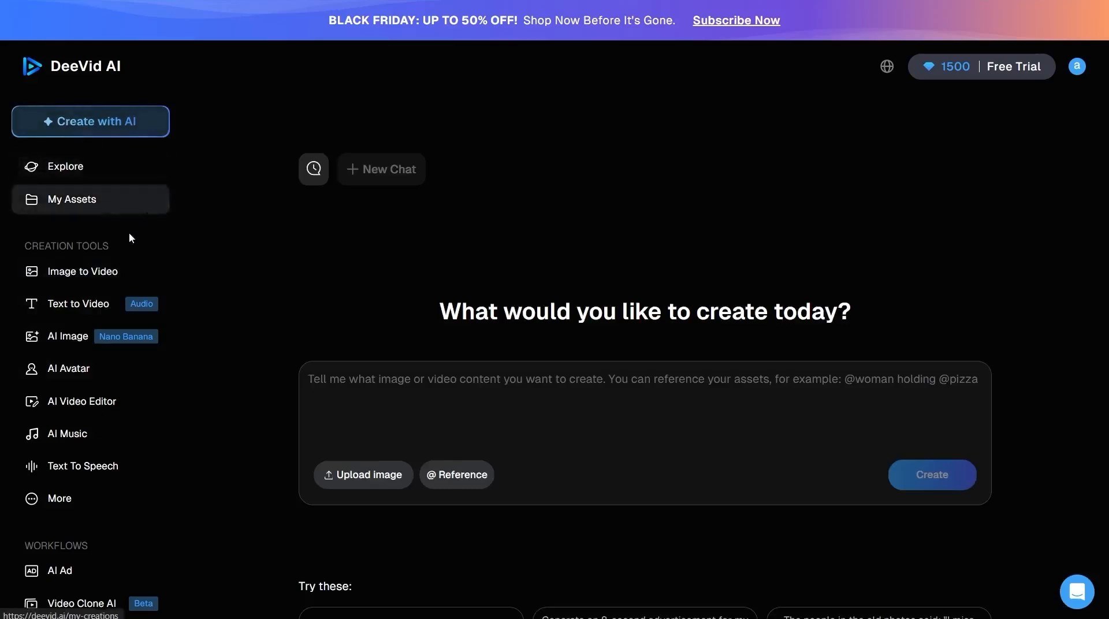
mouse_move(550, 439)
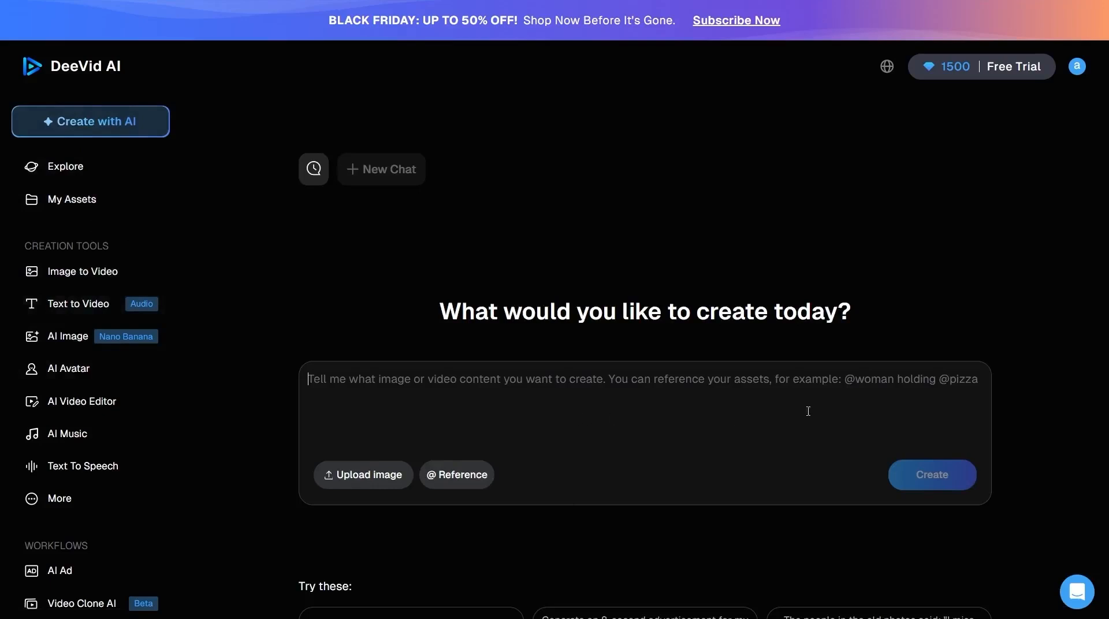
mouse_move(795, 415)
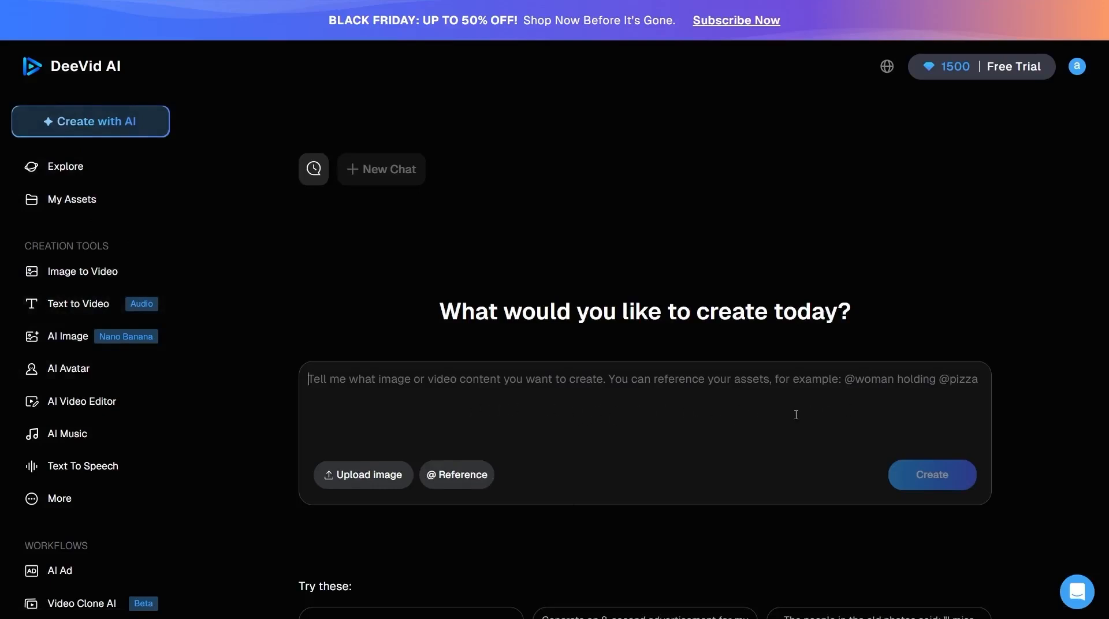
mouse_move(733, 523)
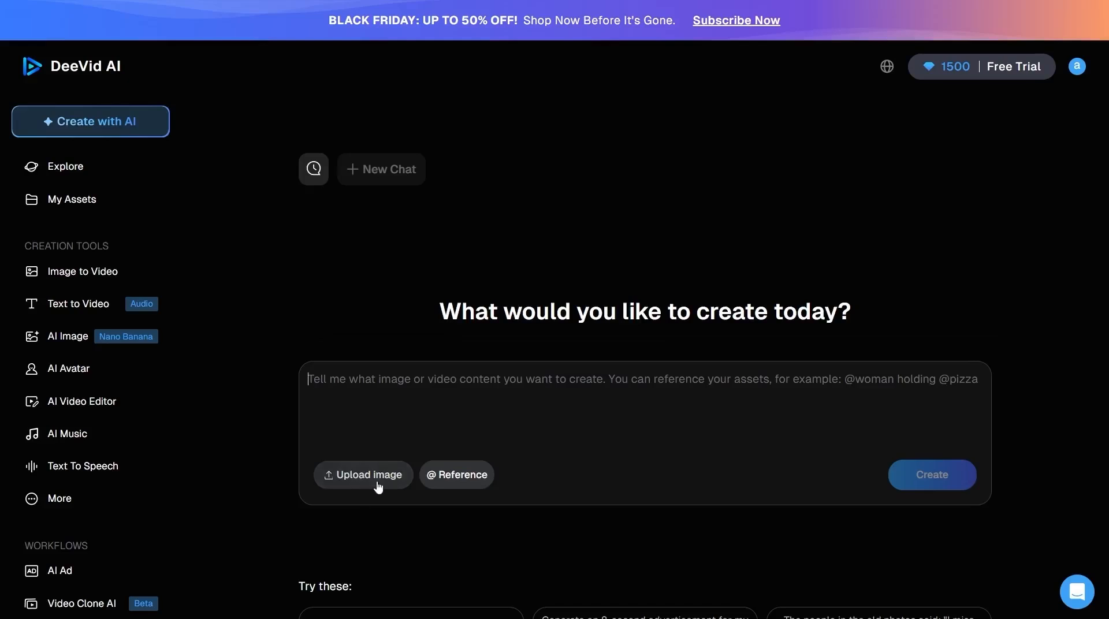
mouse_move(672, 552)
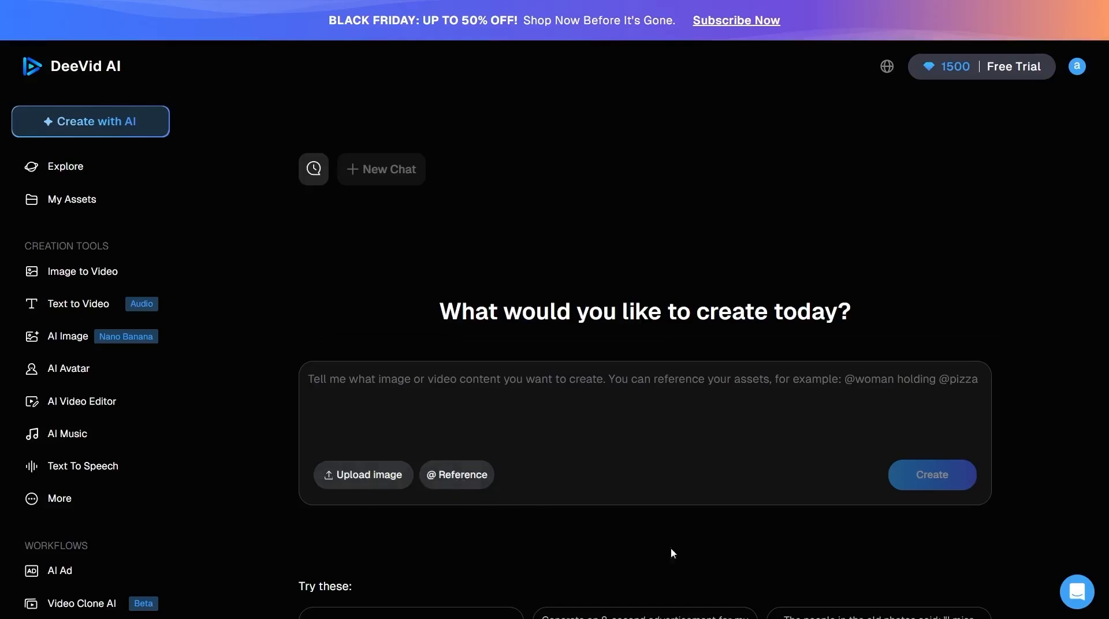
mouse_move(1041, 390)
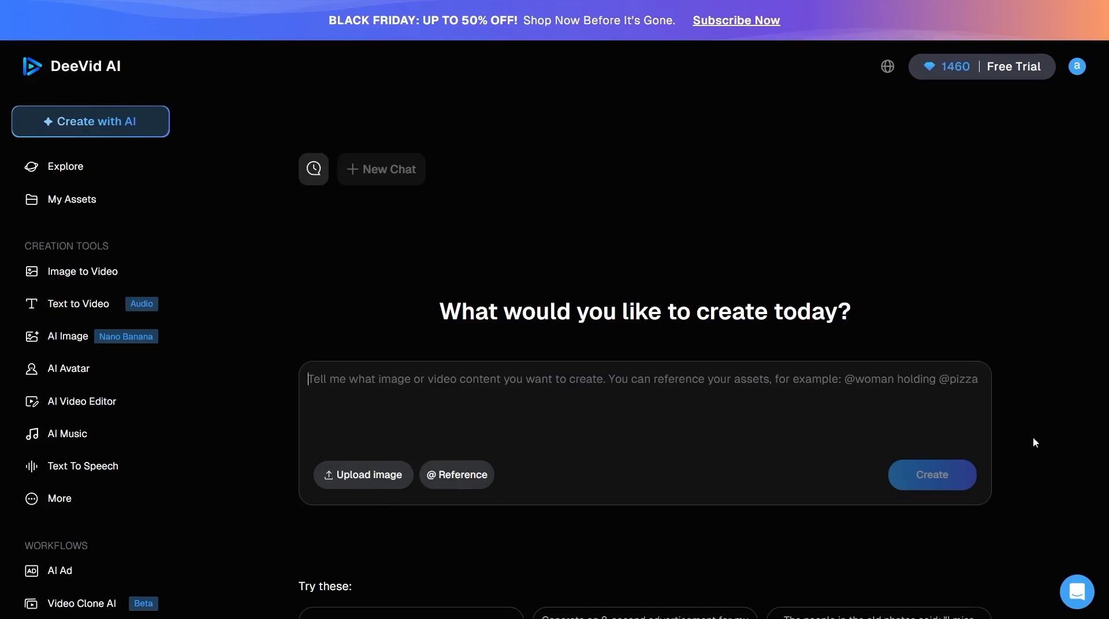
mouse_move(78, 277)
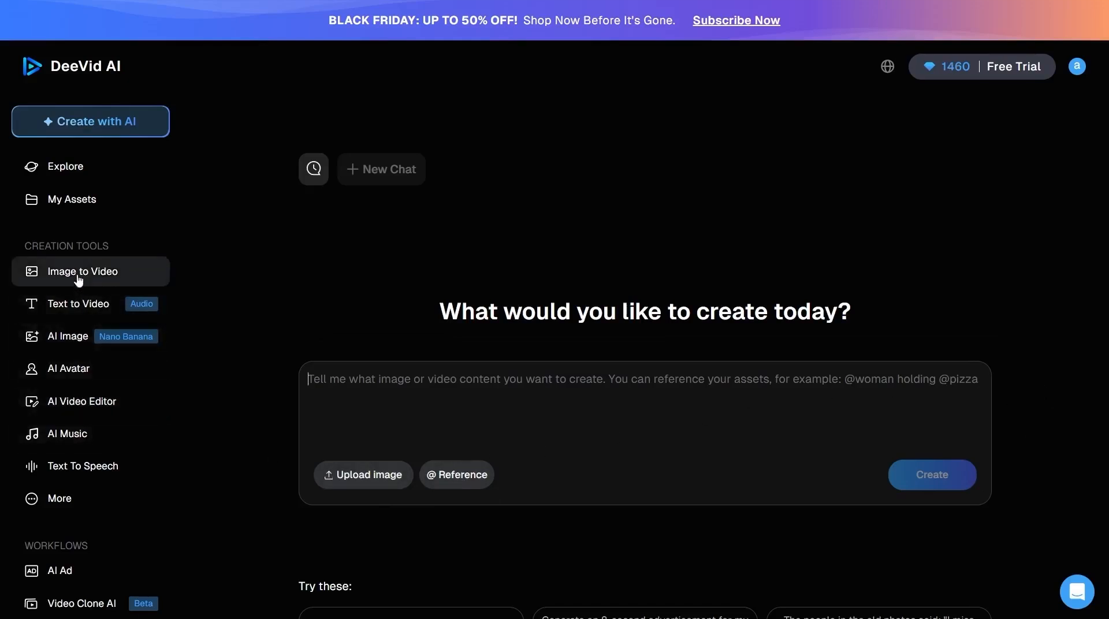
Create an image-to-video job with prompt 'Create a advertising visual video of this professional camera'.
left_click(83, 271)
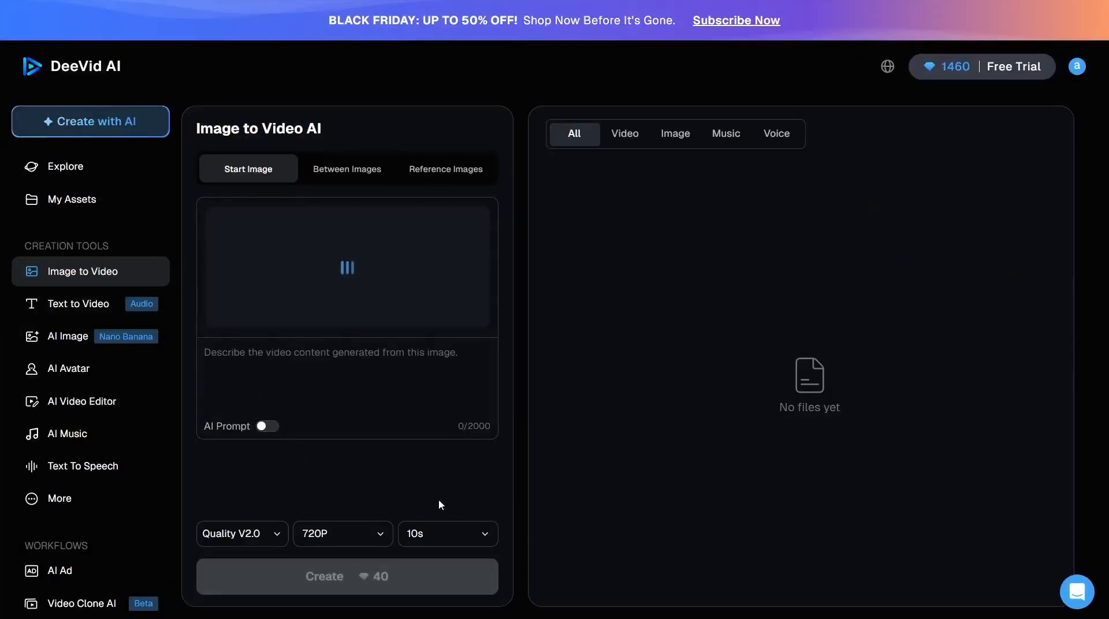
left_click(348, 266)
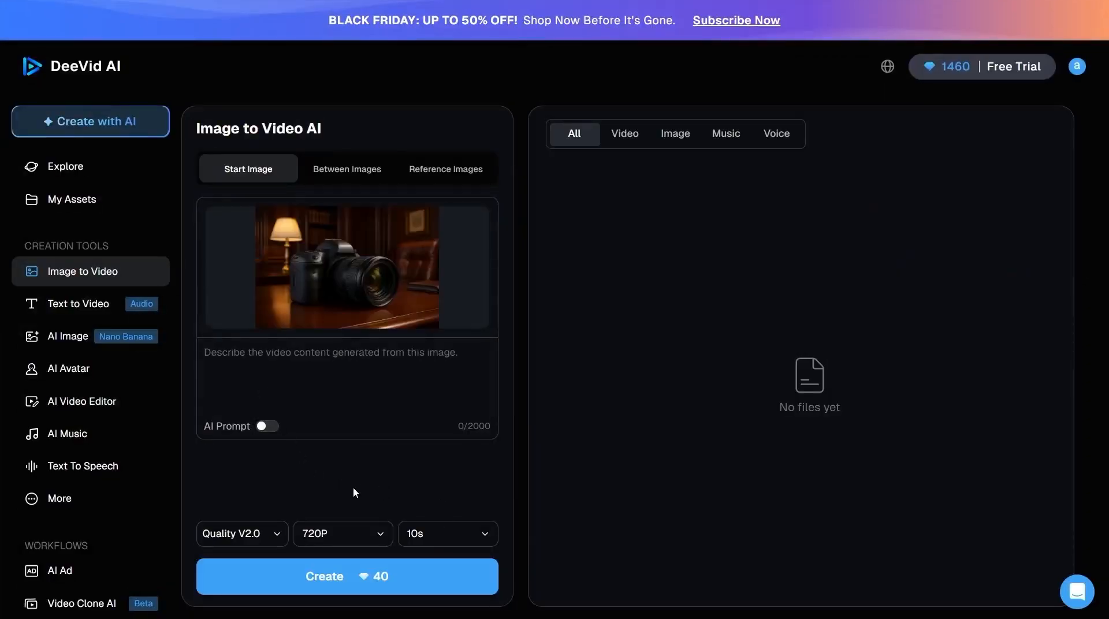
type("Create a advertising visual video of this professional camera")
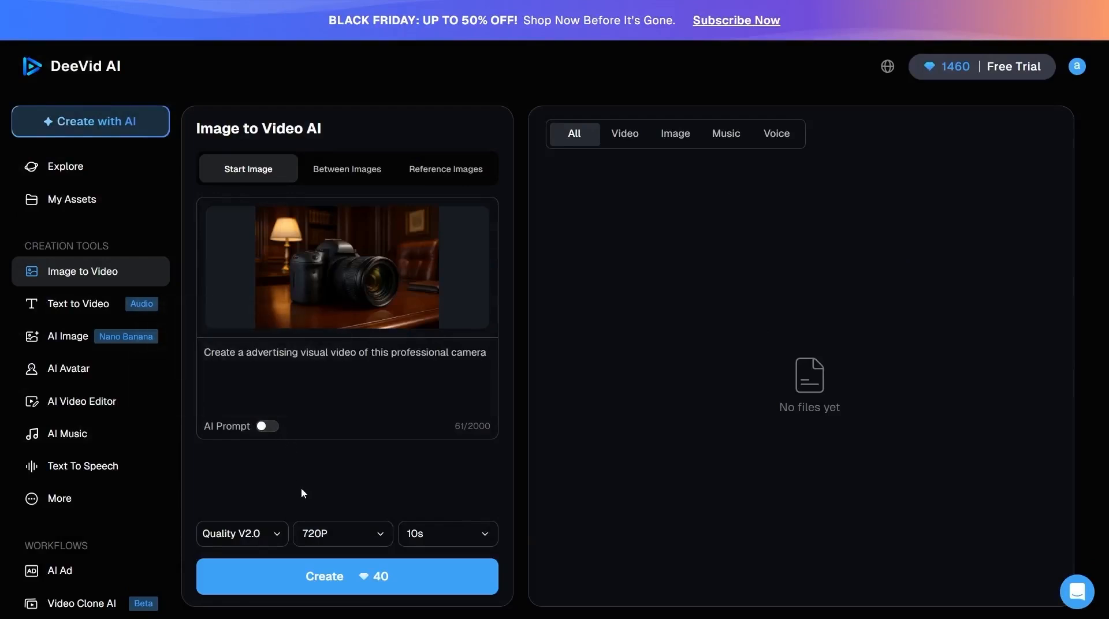
left_click(347, 577)
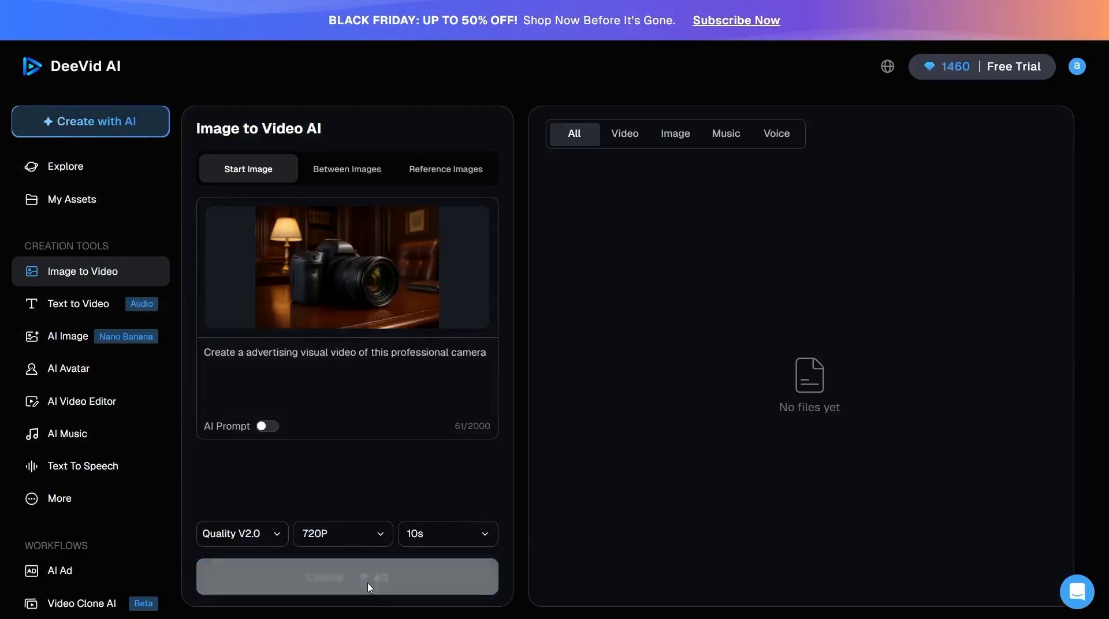
left_click(347, 576)
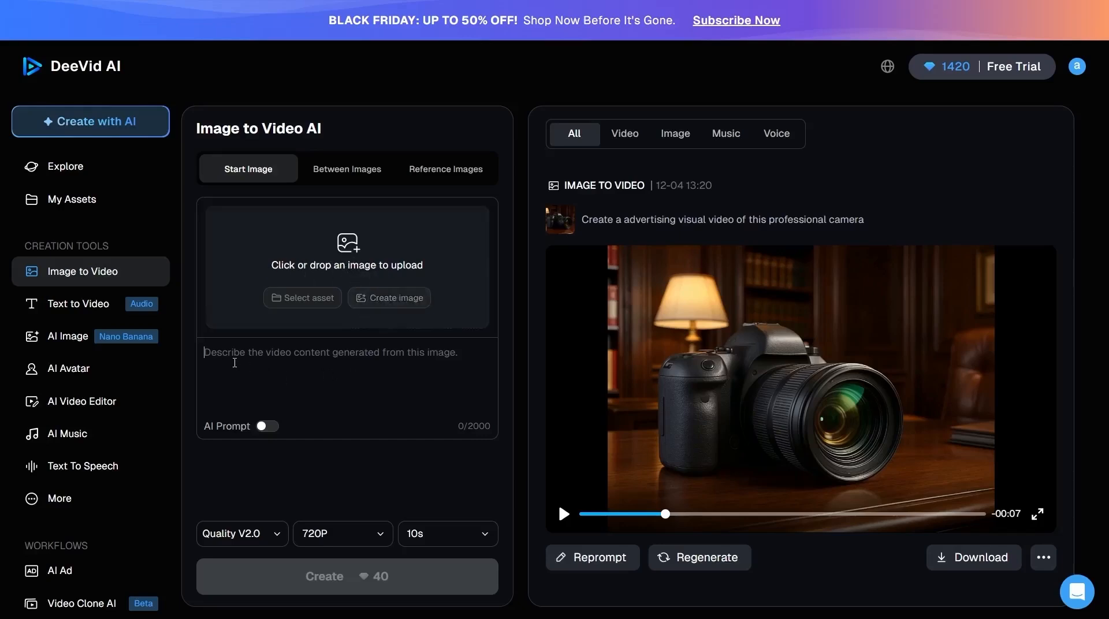
mouse_move(356, 407)
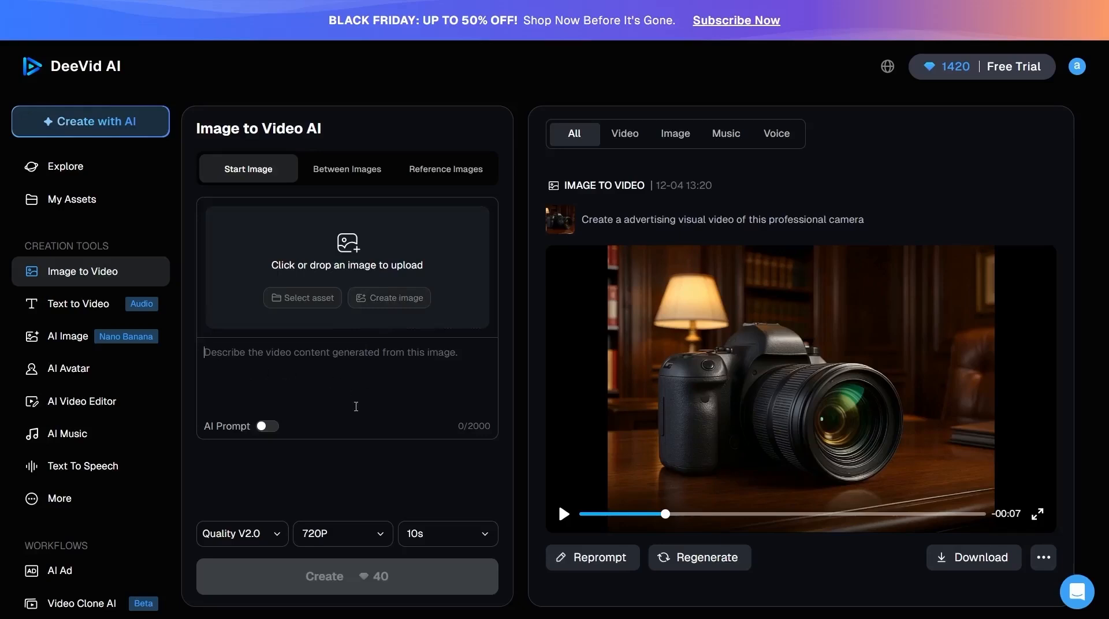
mouse_move(323, 382)
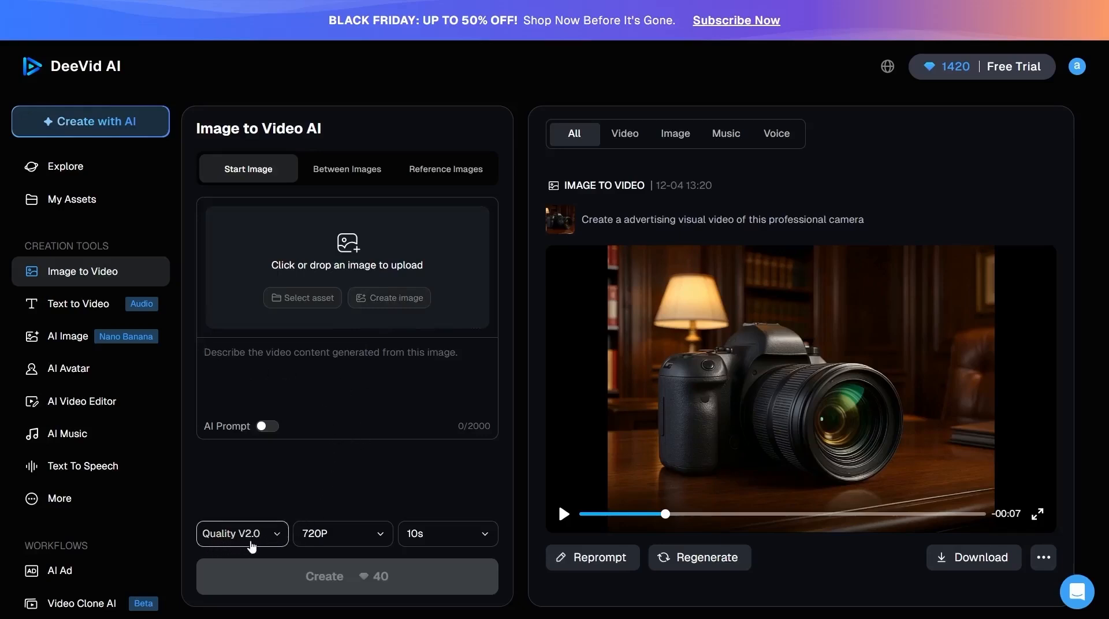
mouse_move(249, 427)
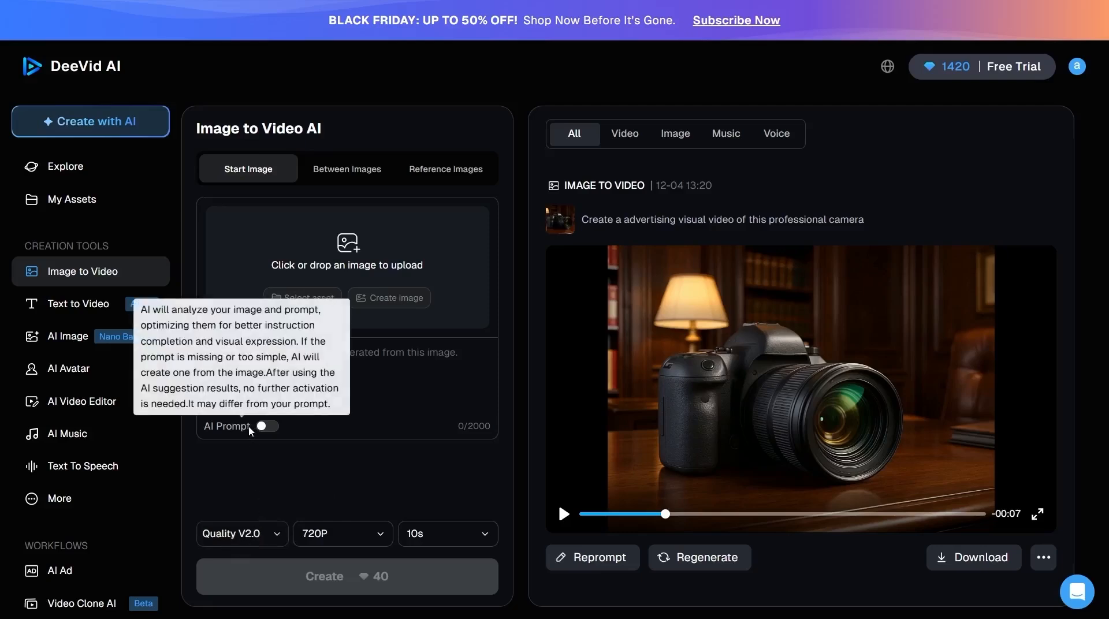
mouse_move(256, 447)
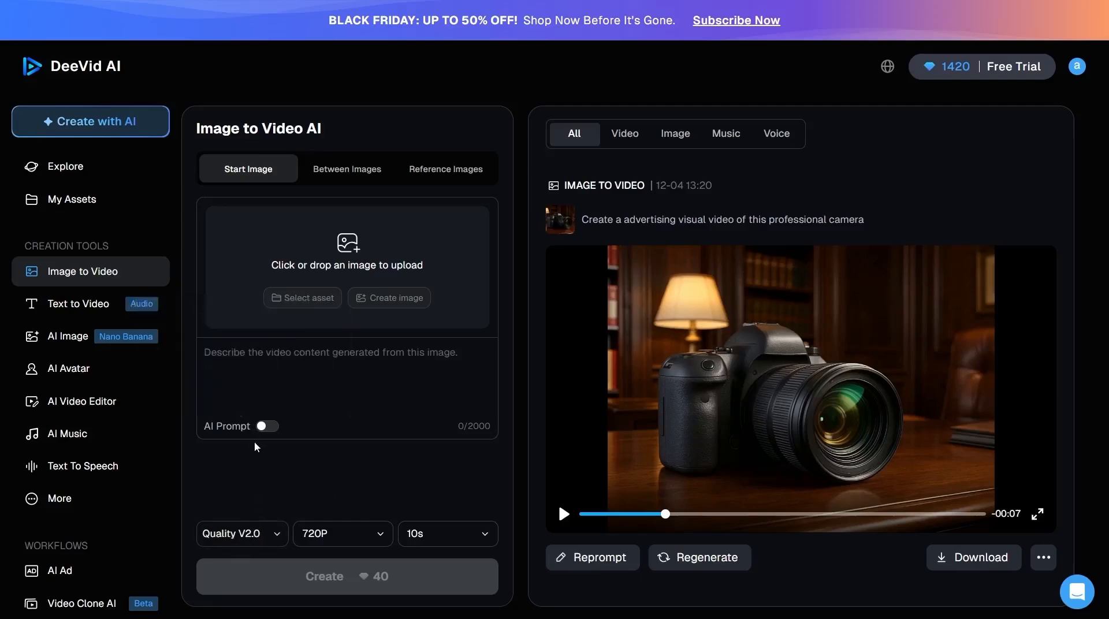
Choose the Master V2.0 model and keep the resolution at 720P.
left_click(240, 534)
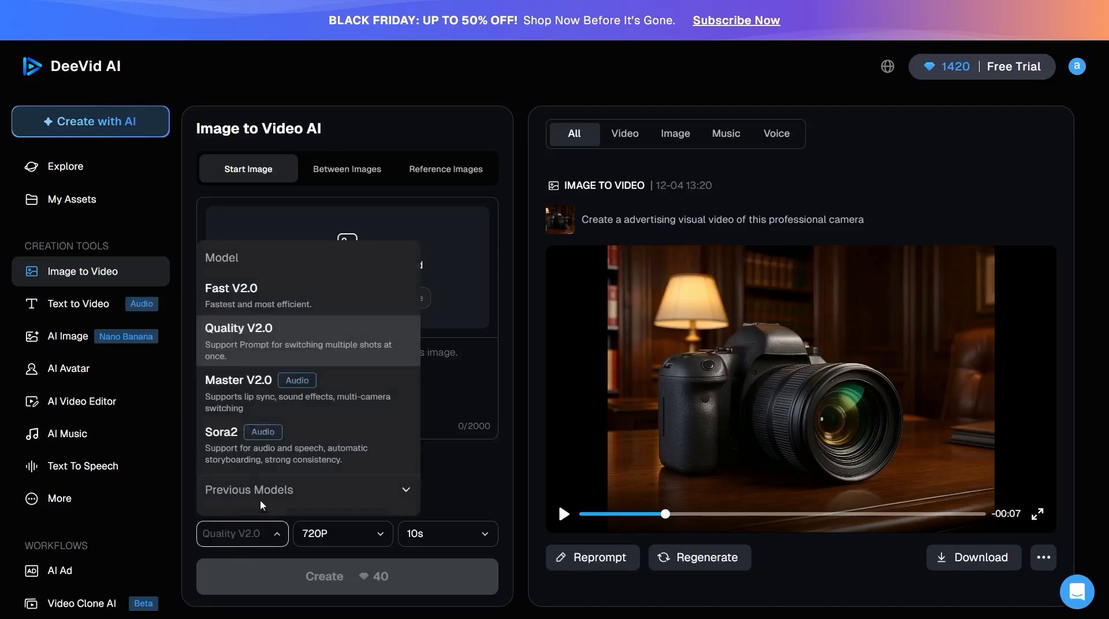
left_click(239, 380)
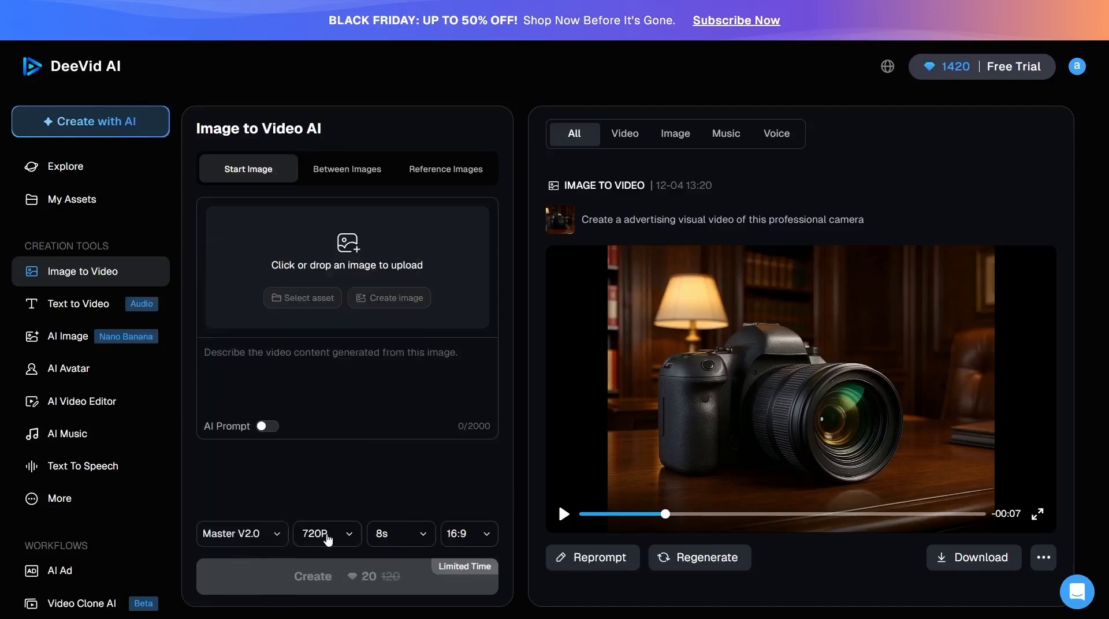
left_click(326, 534)
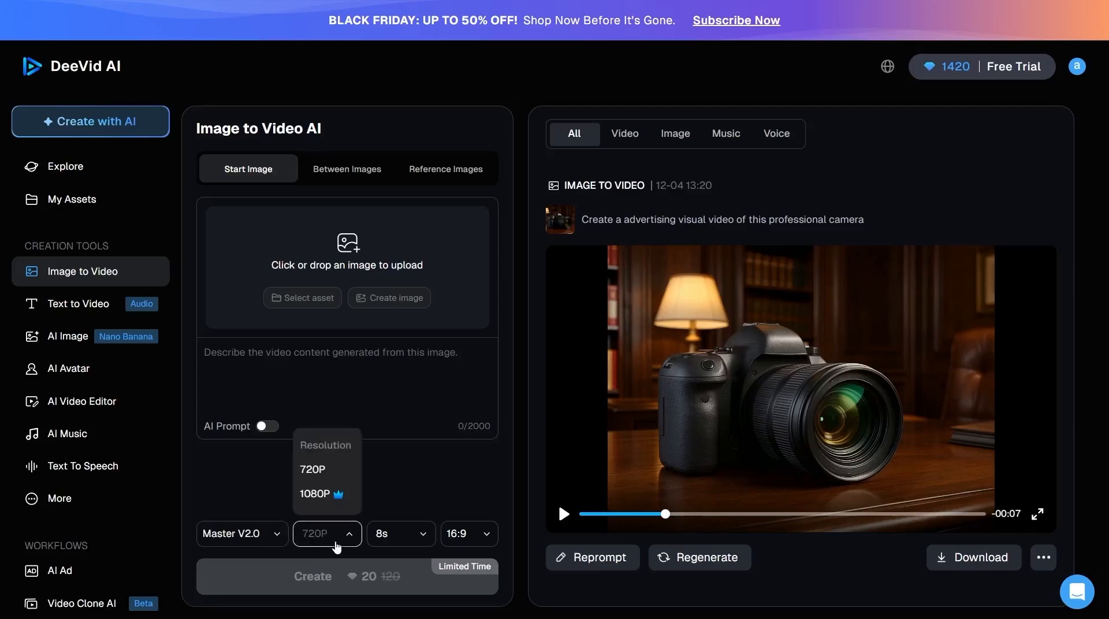
left_click(313, 469)
type("Create a video using this image that he starts to smoke a cigarette")
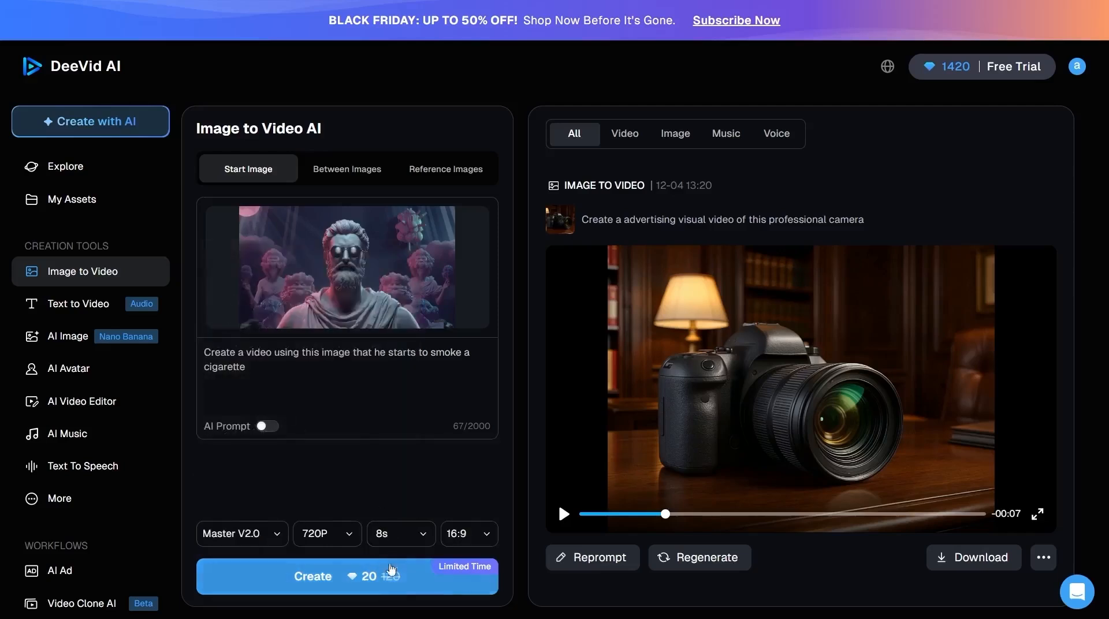
Generate the smoking statue video, then move to Between Images mode for the judge animation.
left_click(346, 577)
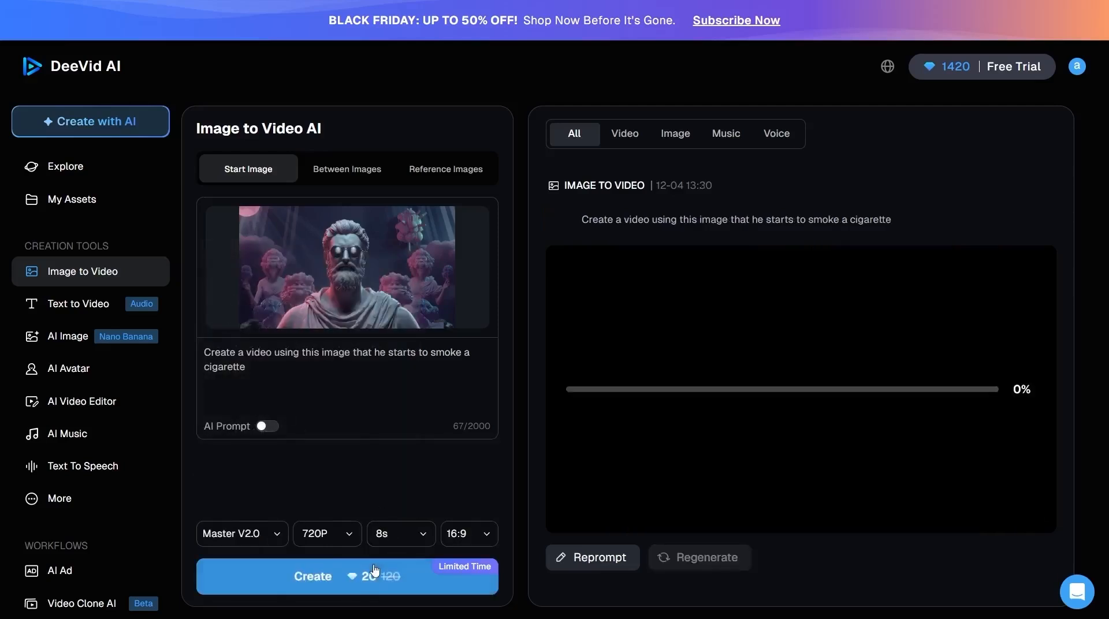
left_click(346, 577)
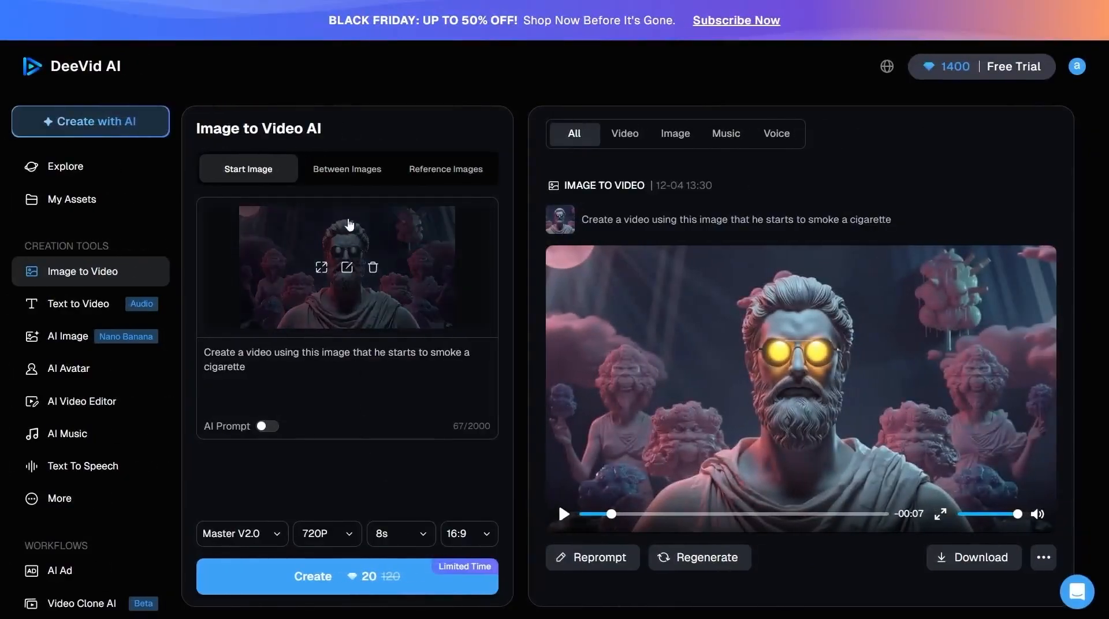
left_click(347, 168)
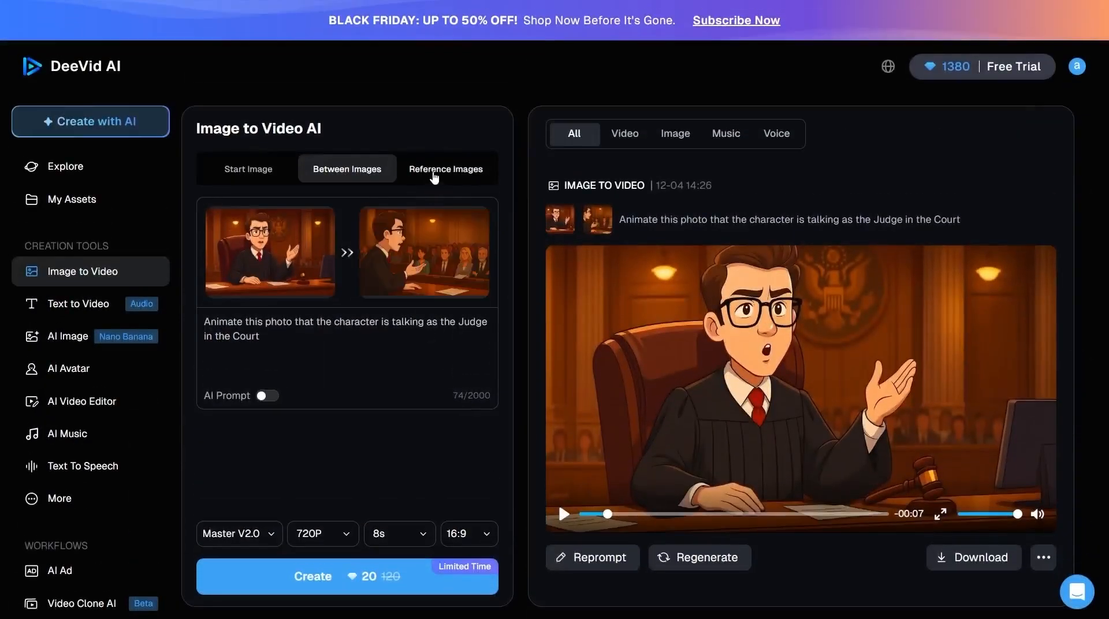
Switch to Reference Images mode and highlight the 1–7 reference upload note.
left_click(446, 169)
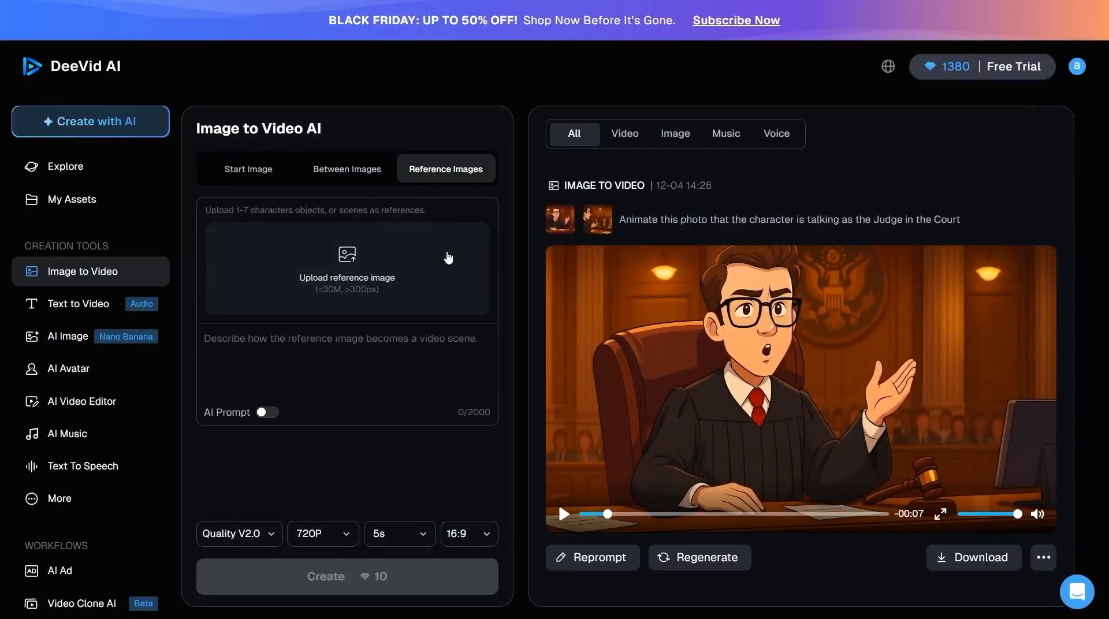
double_click(220, 209)
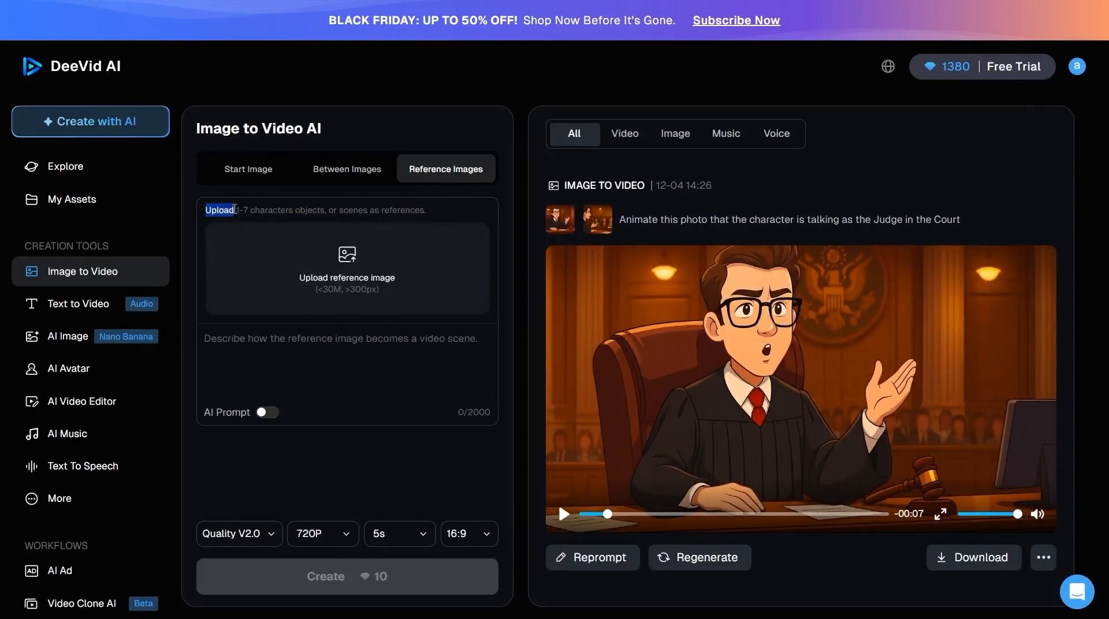
triple_click(314, 209)
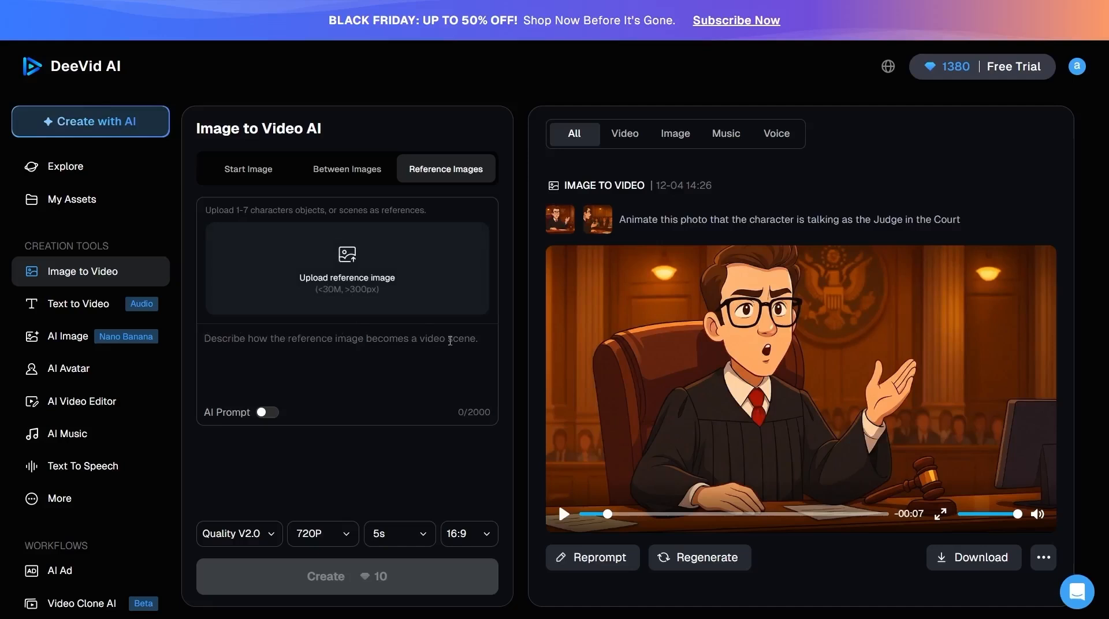
mouse_move(439, 448)
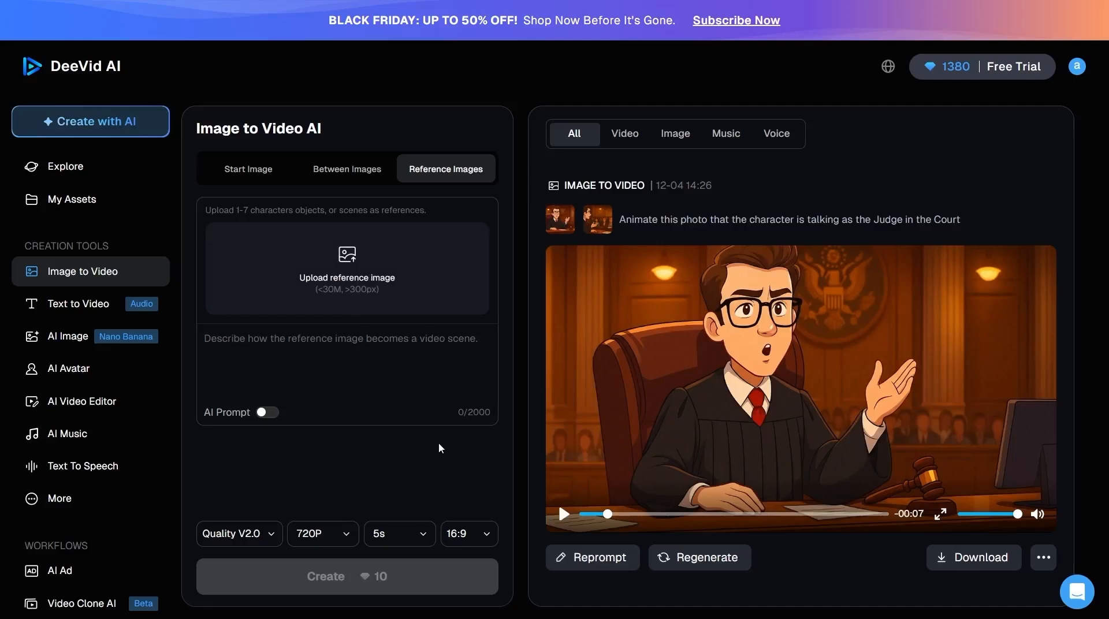
mouse_move(343, 454)
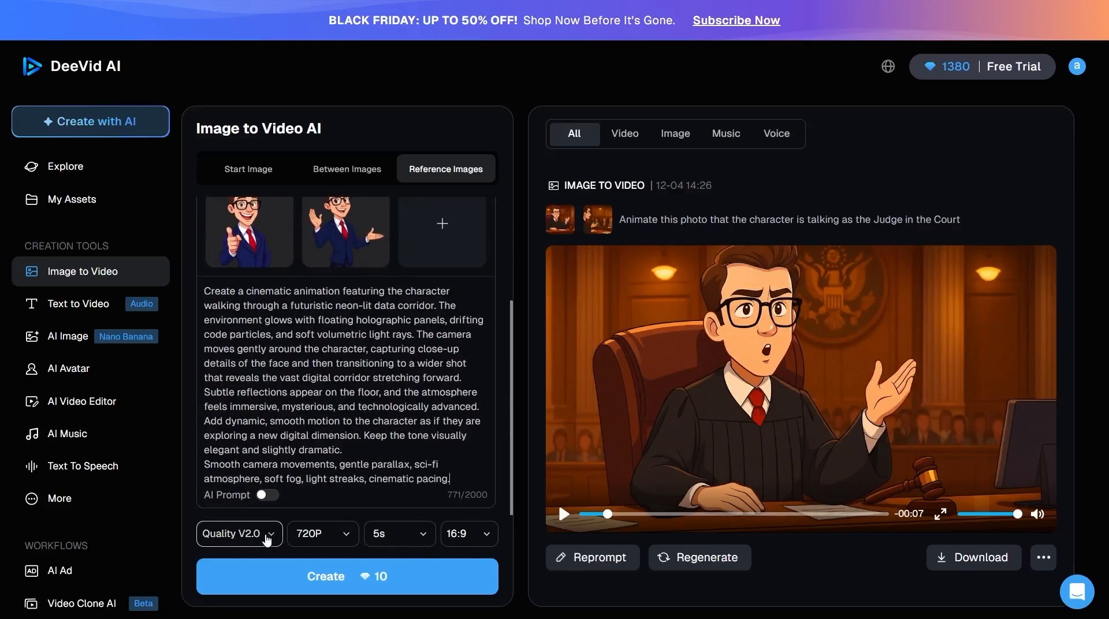
Set Master V2.0 with an 8-second length for the exhibition-hall video, then move to Text to Video.
left_click(238, 533)
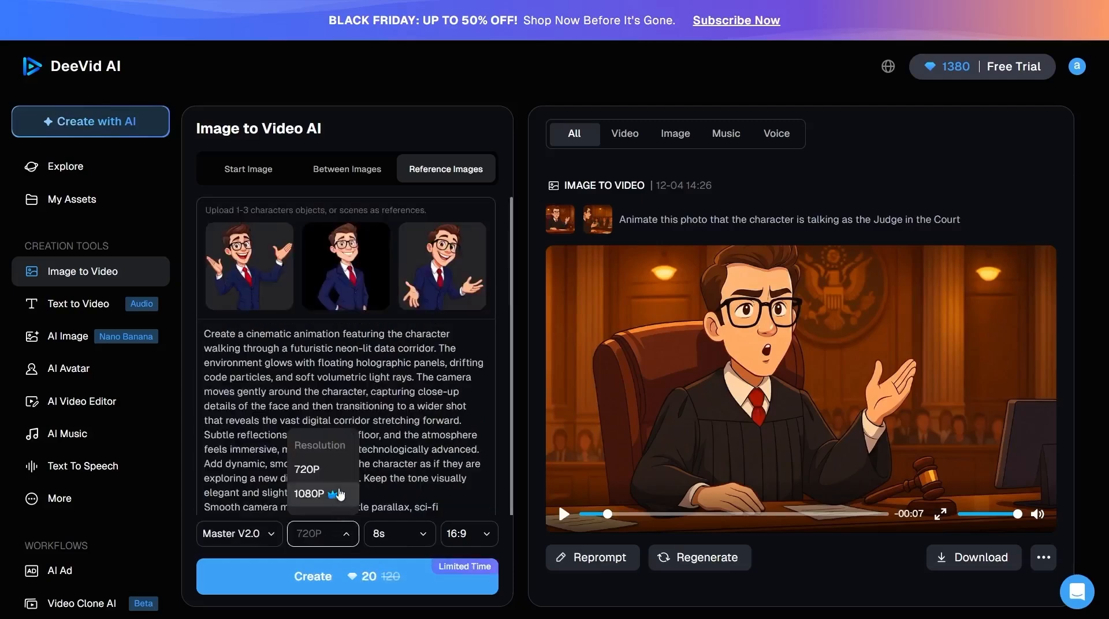
left_click(399, 534)
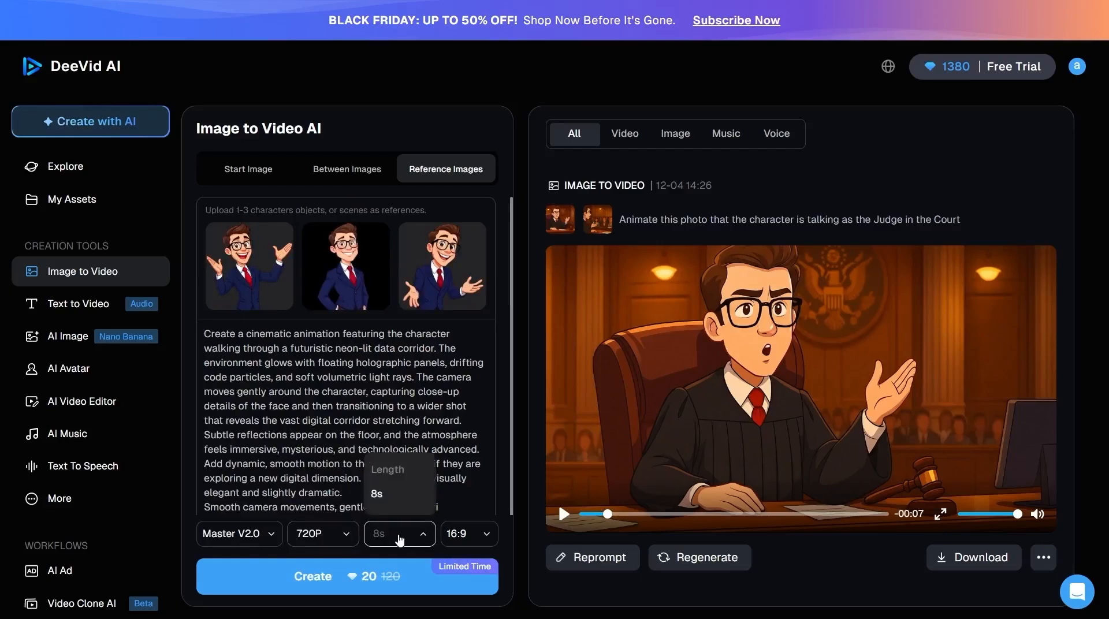
left_click(466, 533)
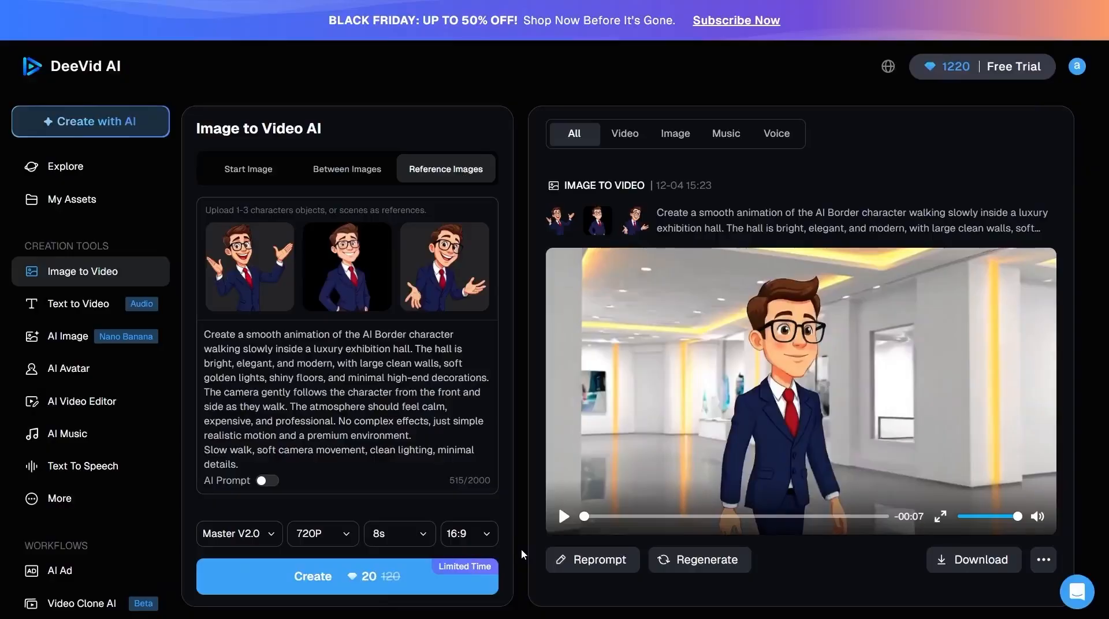
left_click(78, 304)
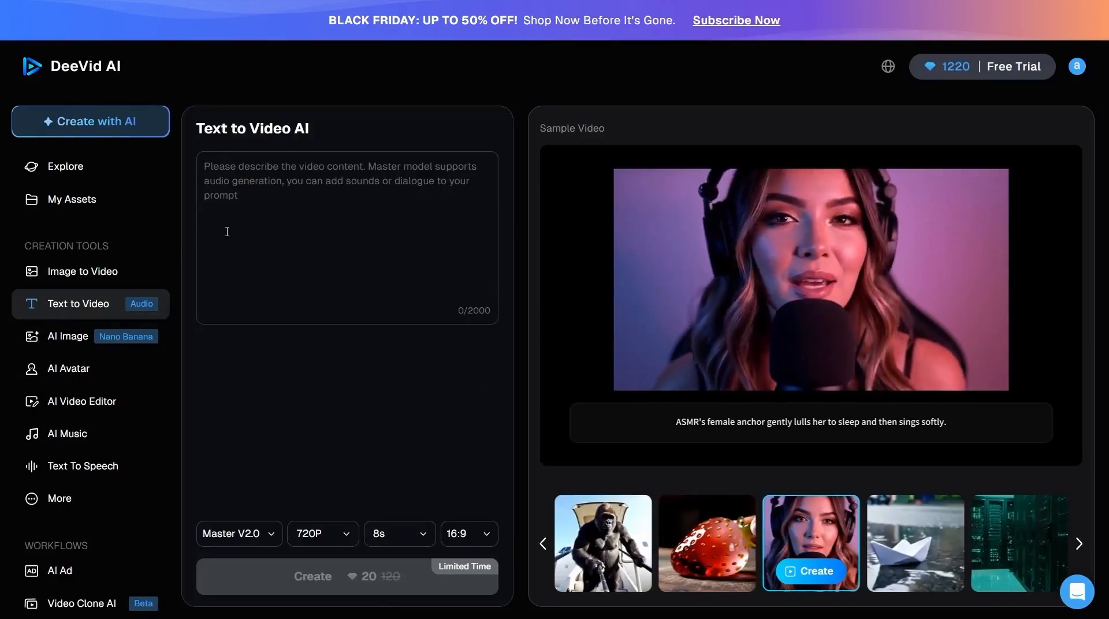
Generate a futuristic night city video with flying cars and neon lights, and review the model list.
type("A")
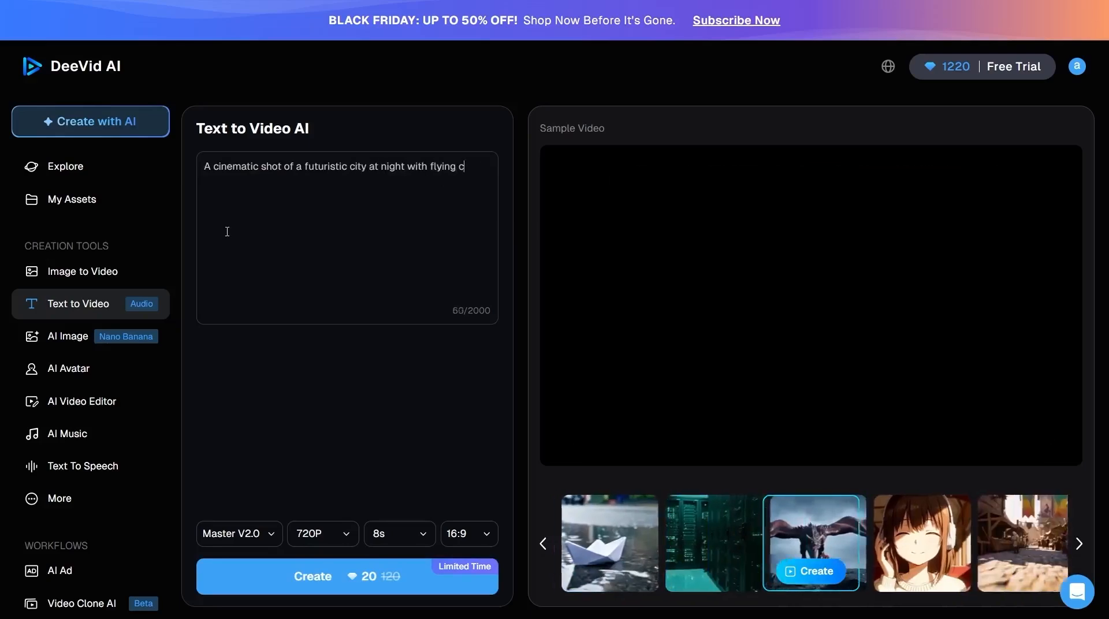
type("cars and neon lights")
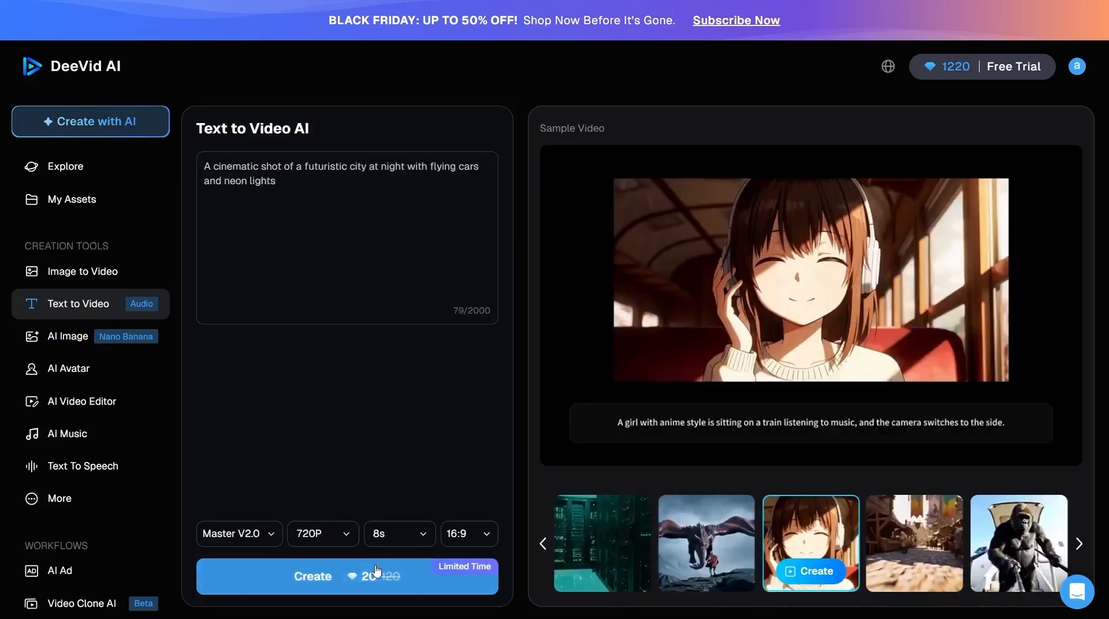
left_click(348, 576)
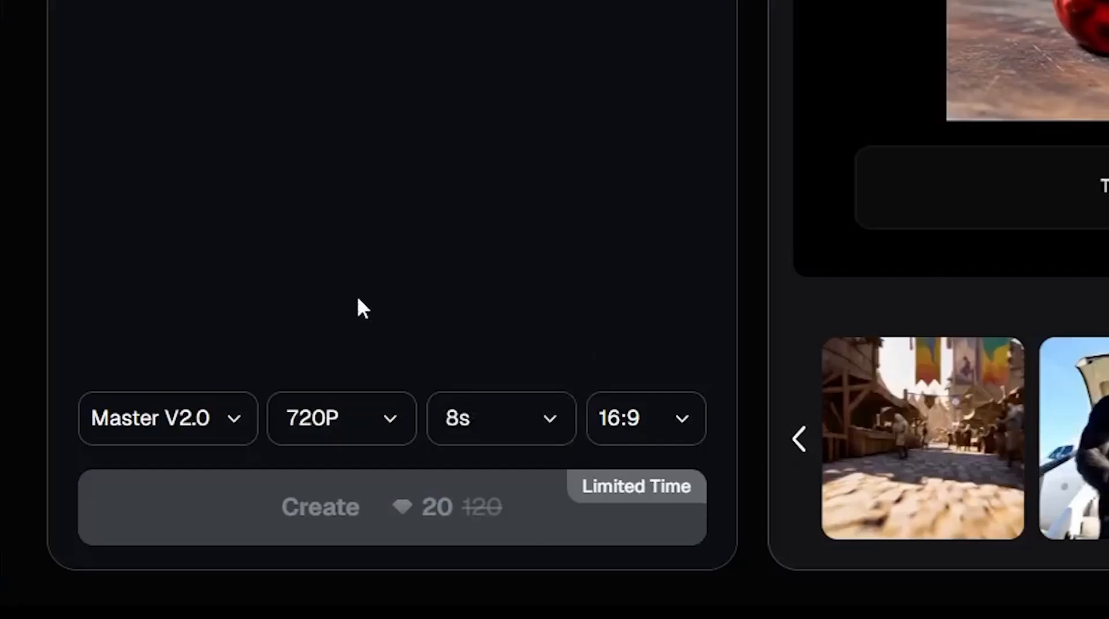
left_click(168, 419)
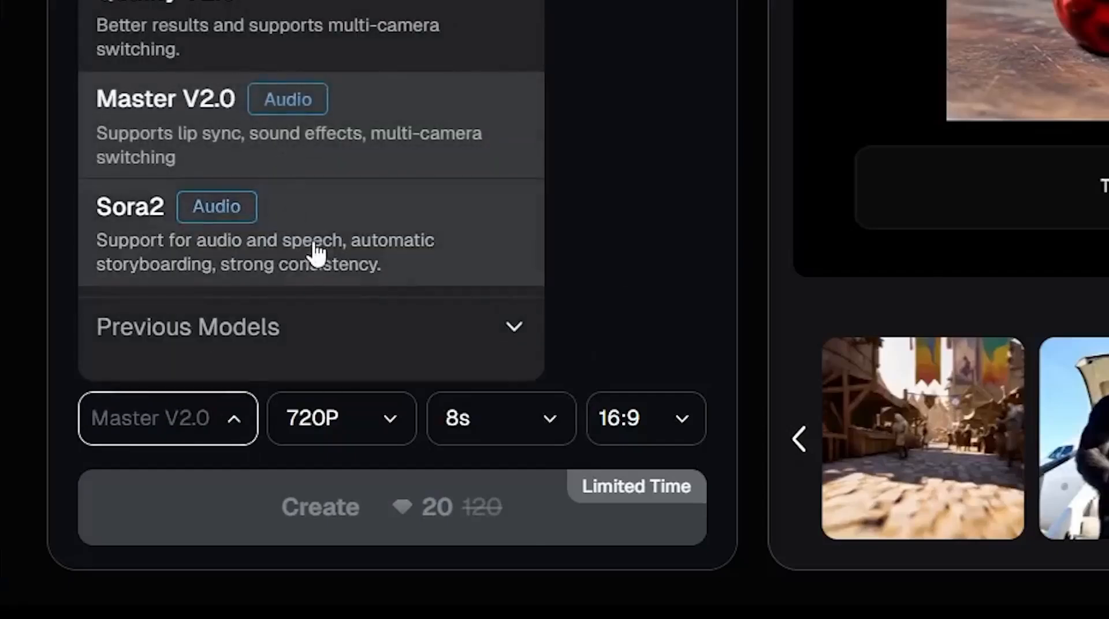
mouse_move(319, 230)
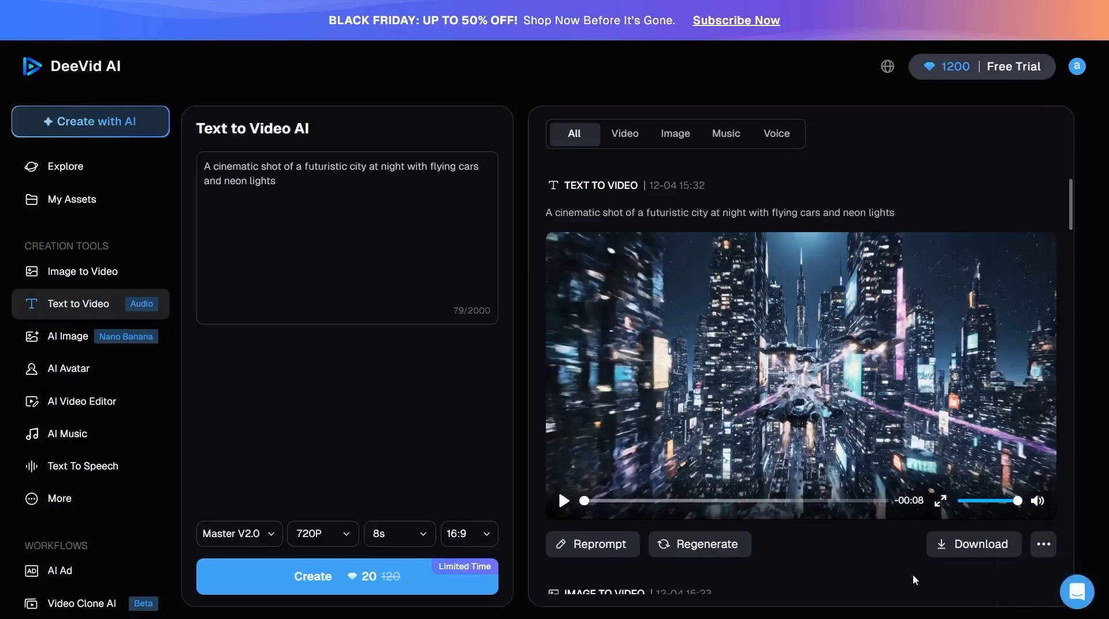
mouse_move(194, 467)
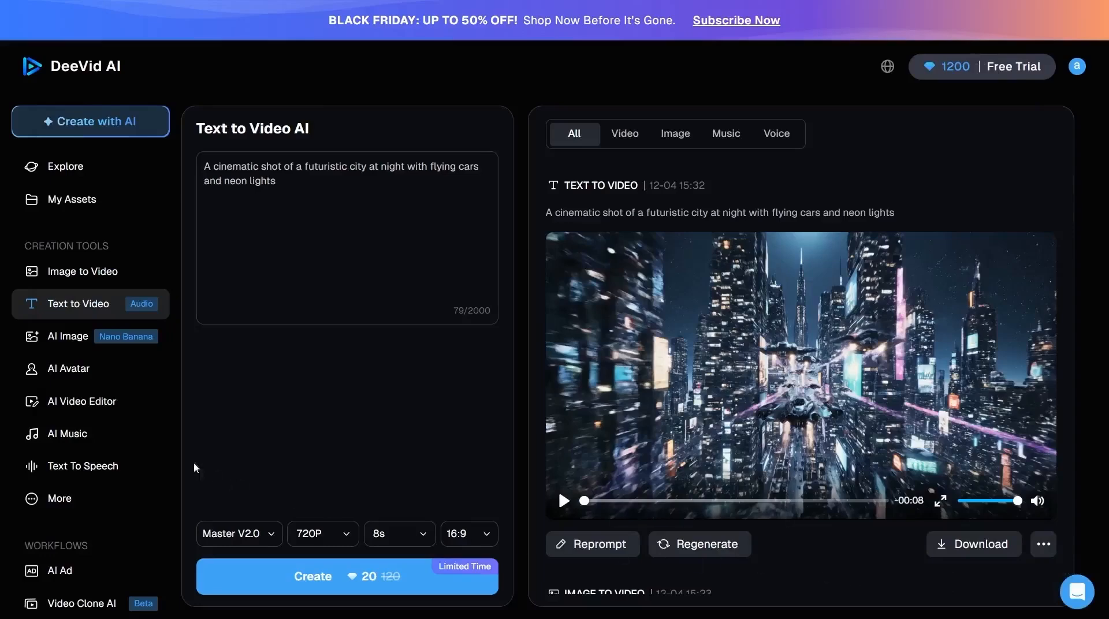
In AI Image, upload the suited character and write the 'Turn this Animated Image into Anim photo' prompt.
left_click(68, 336)
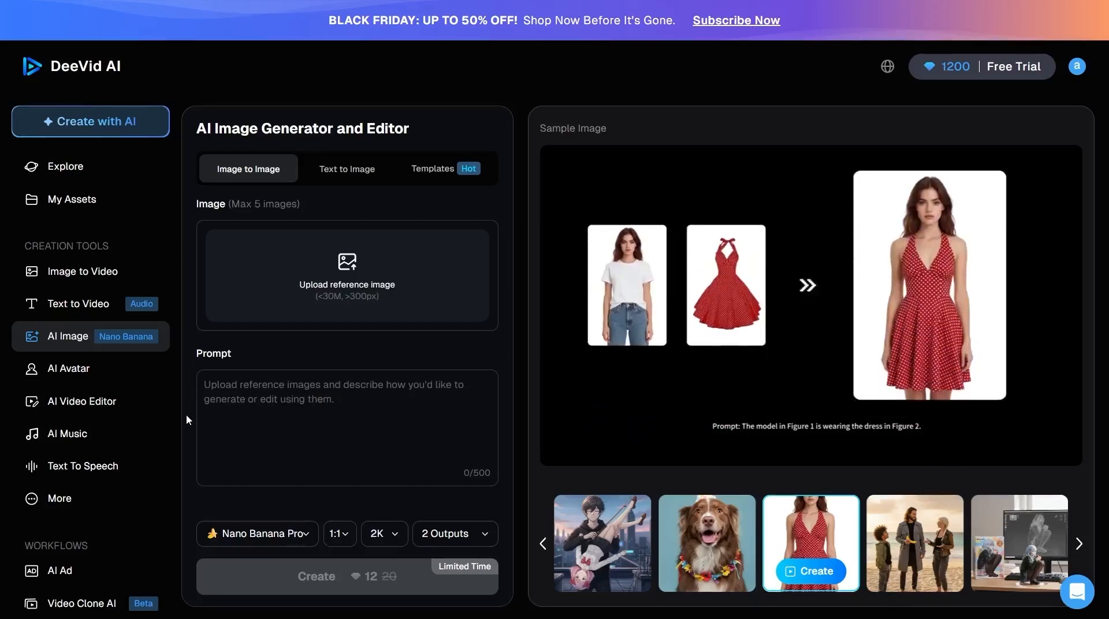
left_click(1078, 543)
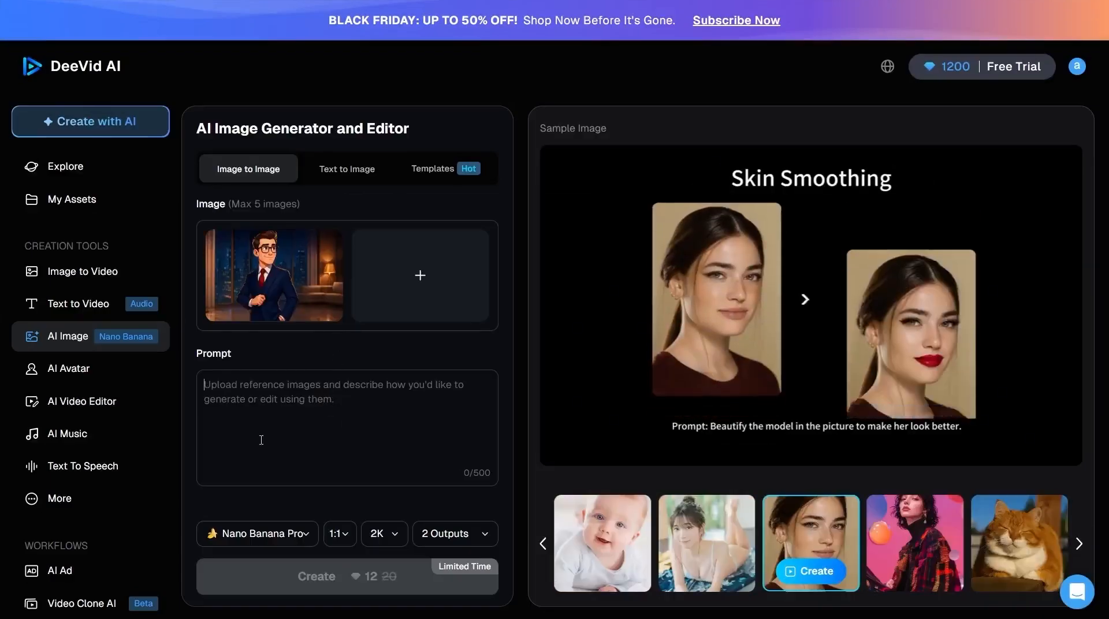
type("Turn this")
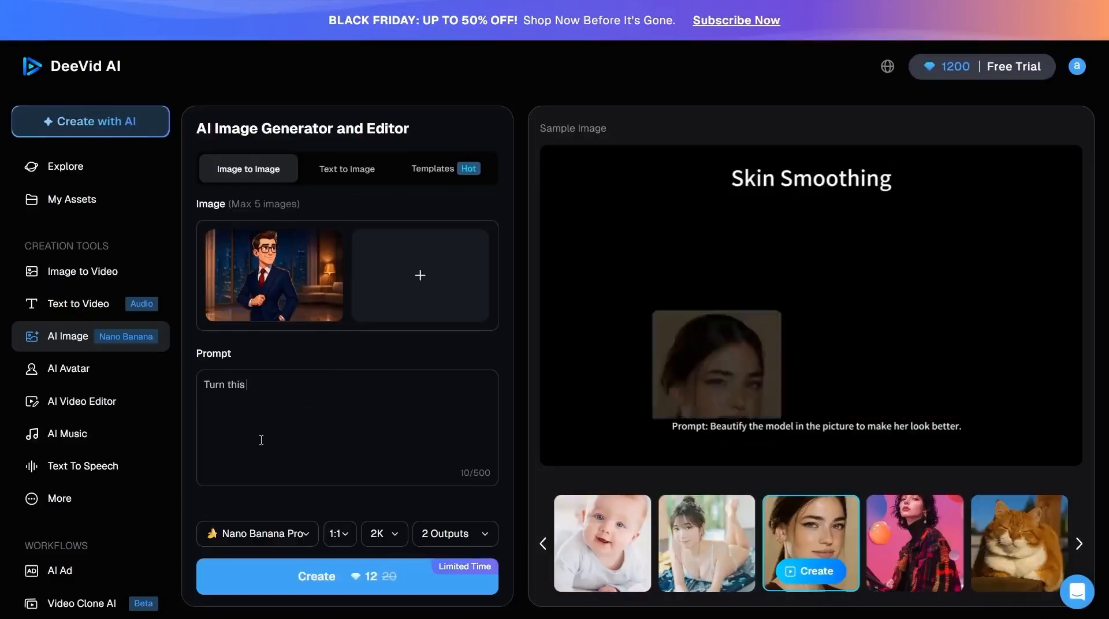
type("Animated")
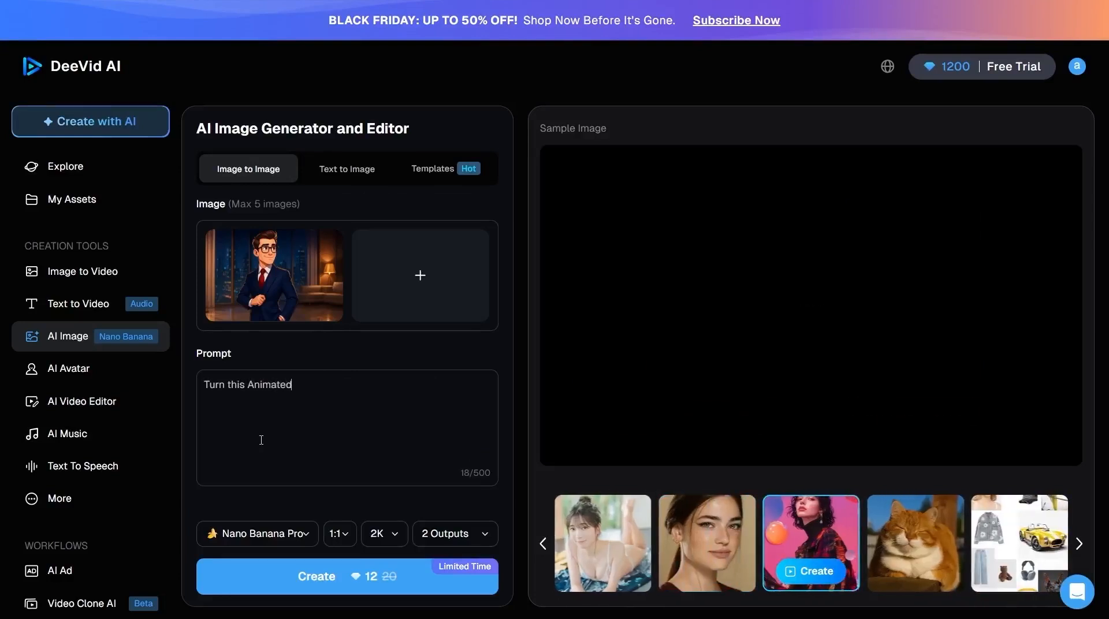
type("Image in")
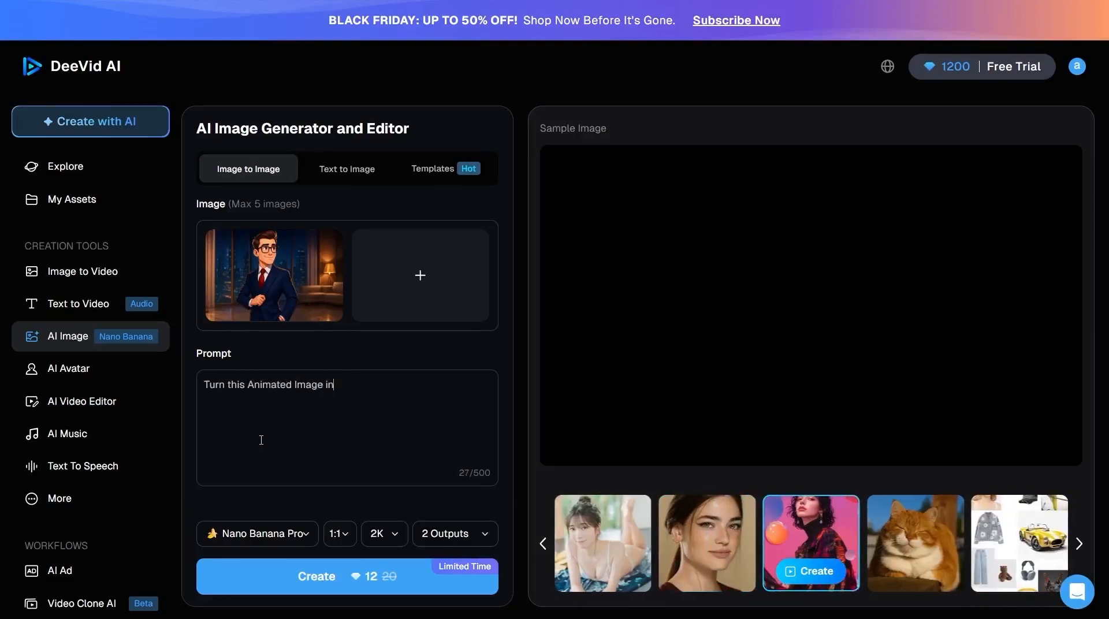
type("to Anime type")
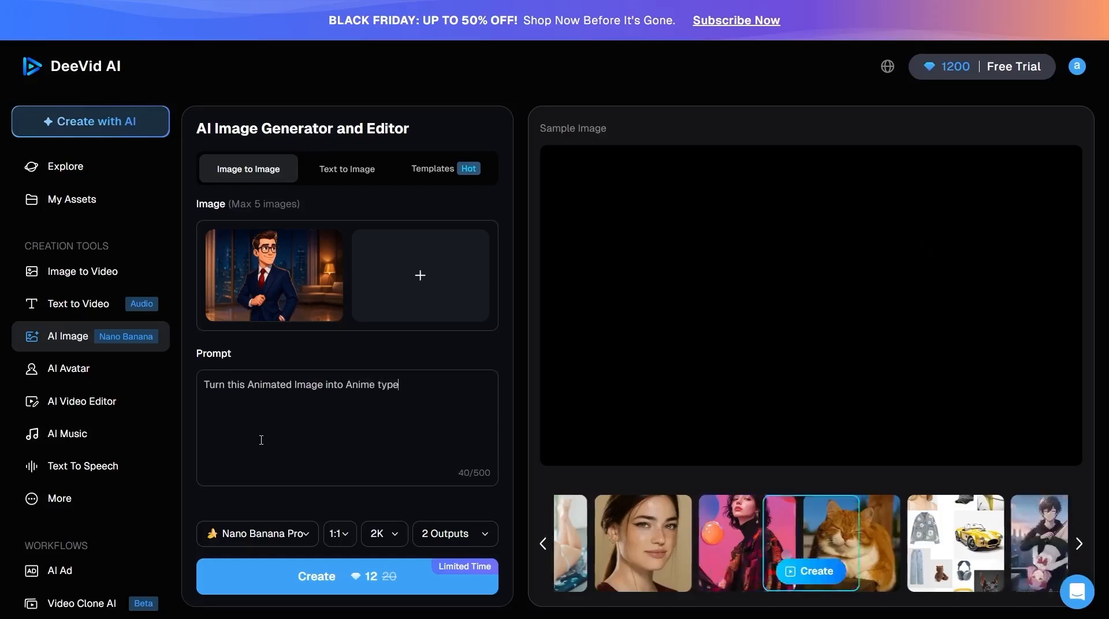
type("photo")
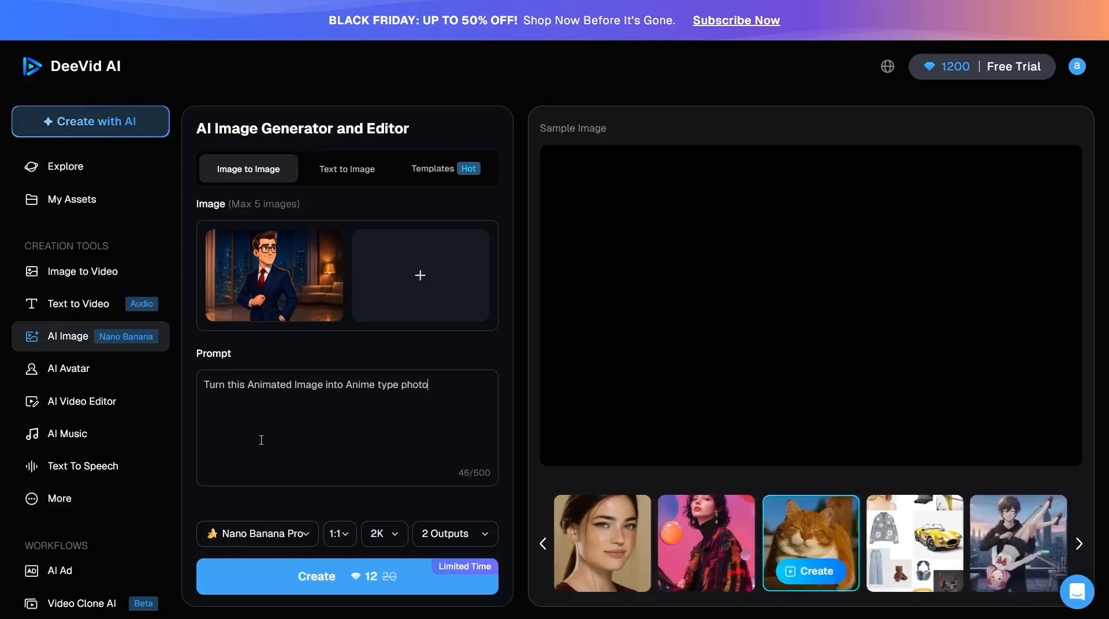
Keep Nano Banana Pro, set aspect ratio 16:9 and resolution 2K.
left_click(257, 533)
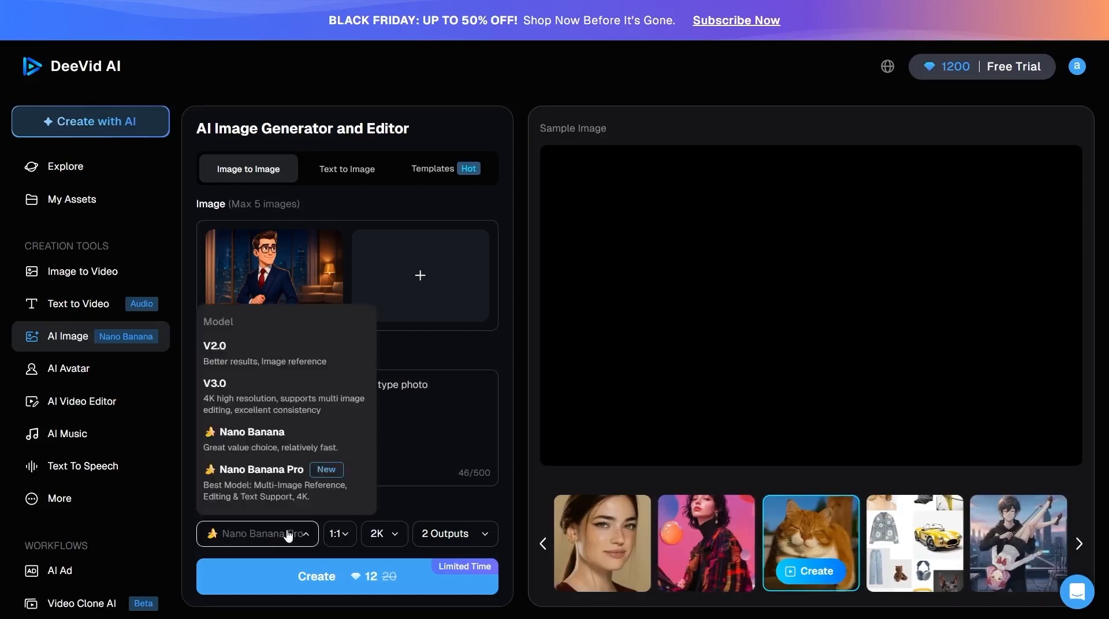
left_click(339, 534)
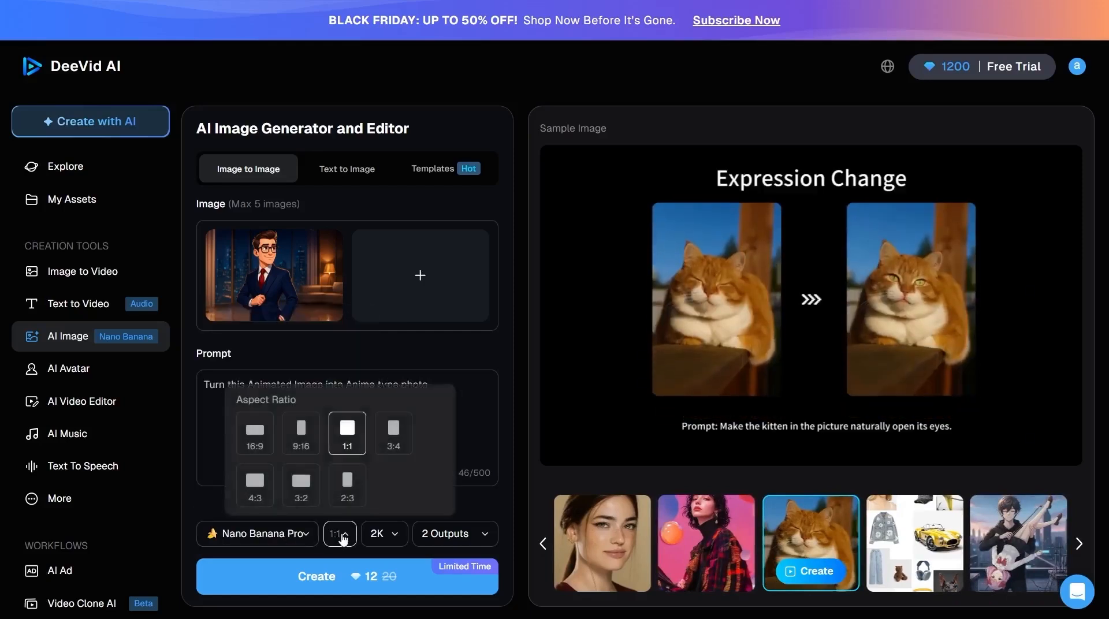
left_click(386, 534)
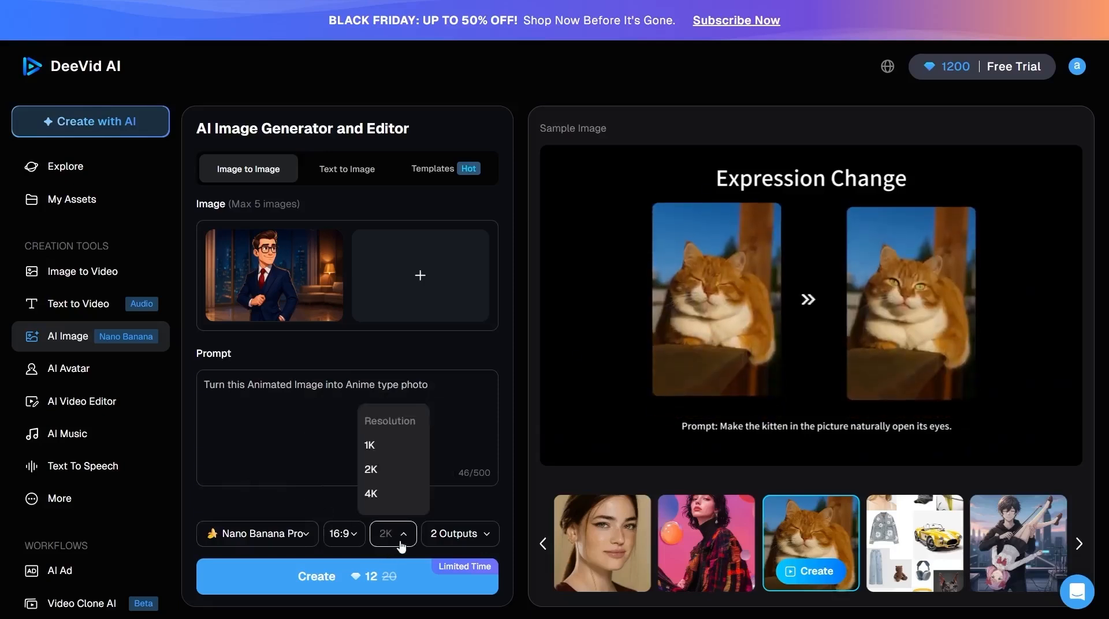
left_click(369, 469)
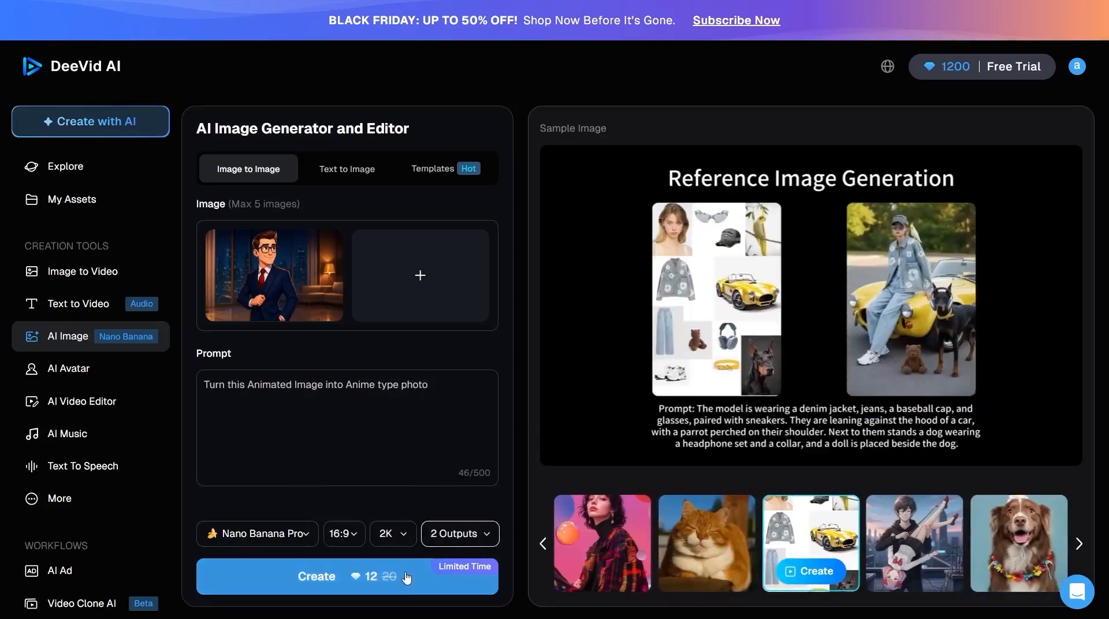
left_click(346, 577)
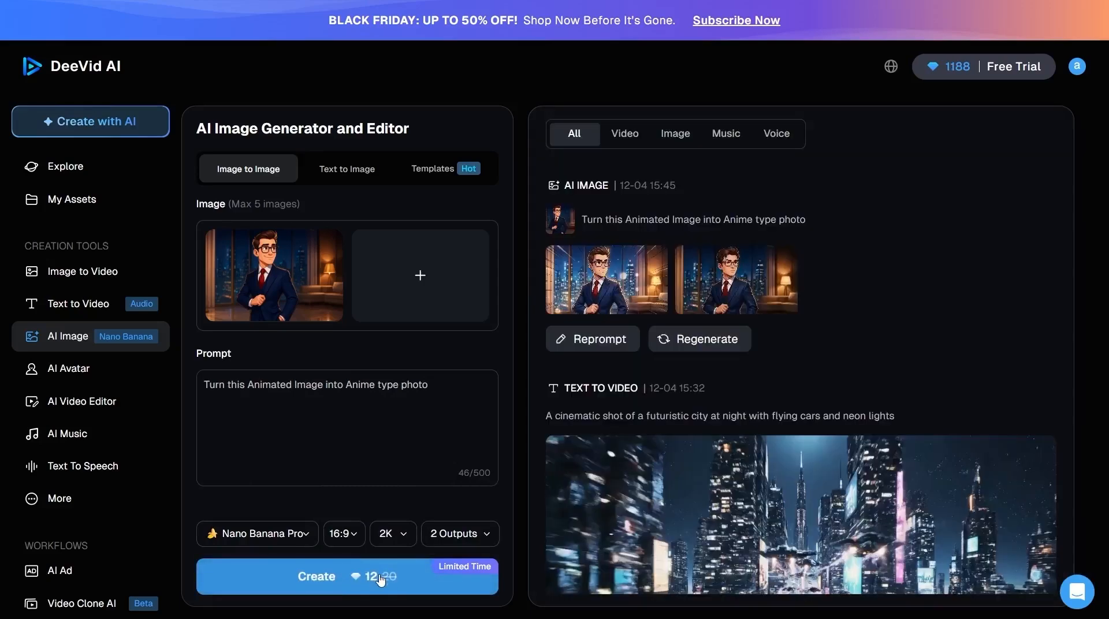
left_click(604, 279)
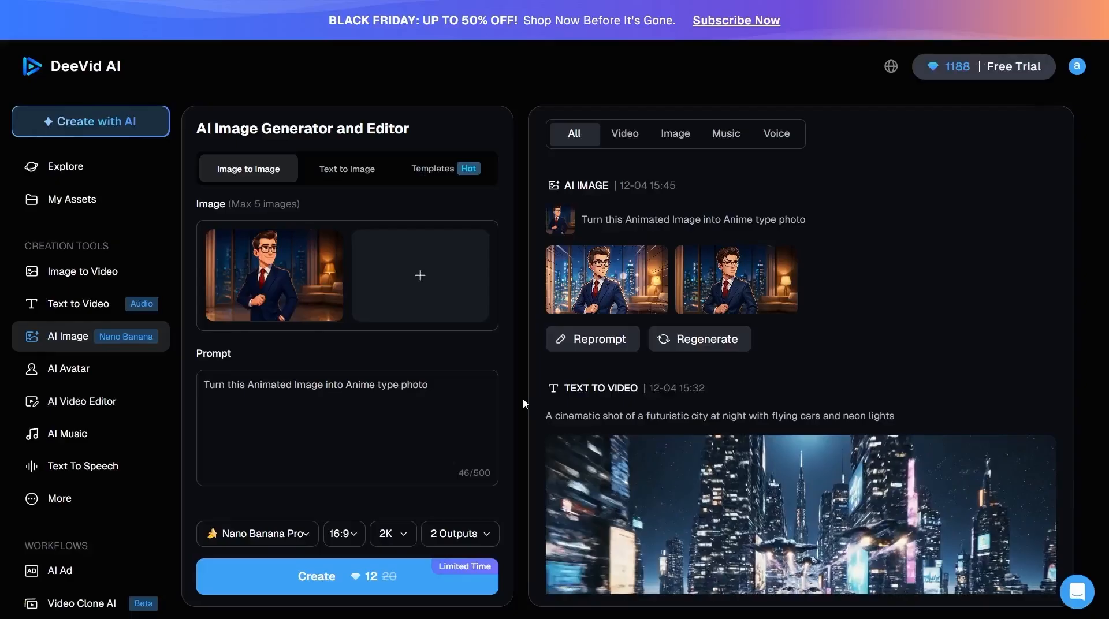
mouse_move(320, 275)
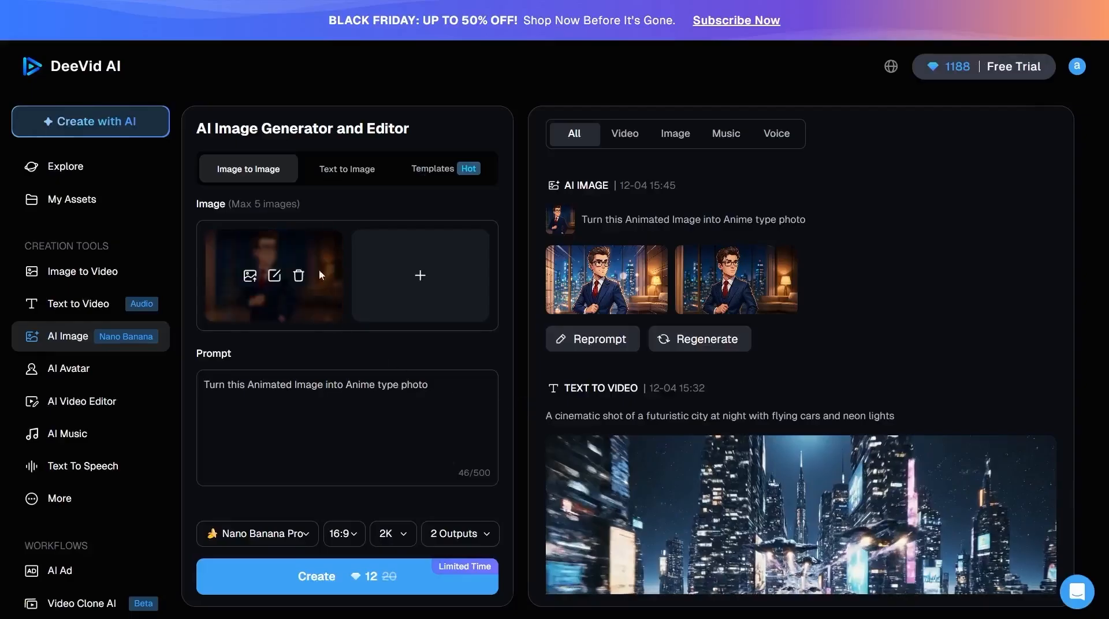
Generate text-to-image pictures from the prompt 'Create an image of a race match between ninja kawasaki h2r motorcycle and it's driver'.
left_click(348, 168)
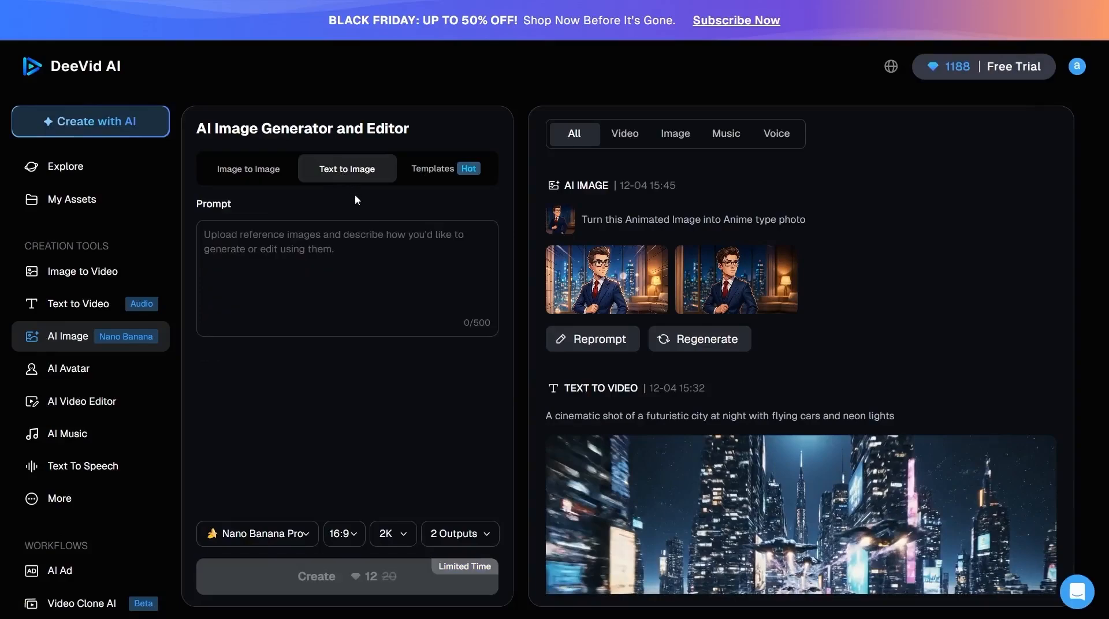
type("Create an image of a race match between ninja kawasaki h2r motorcycle and it's driver and a honda cb 1300 and it's driver in a motordrome")
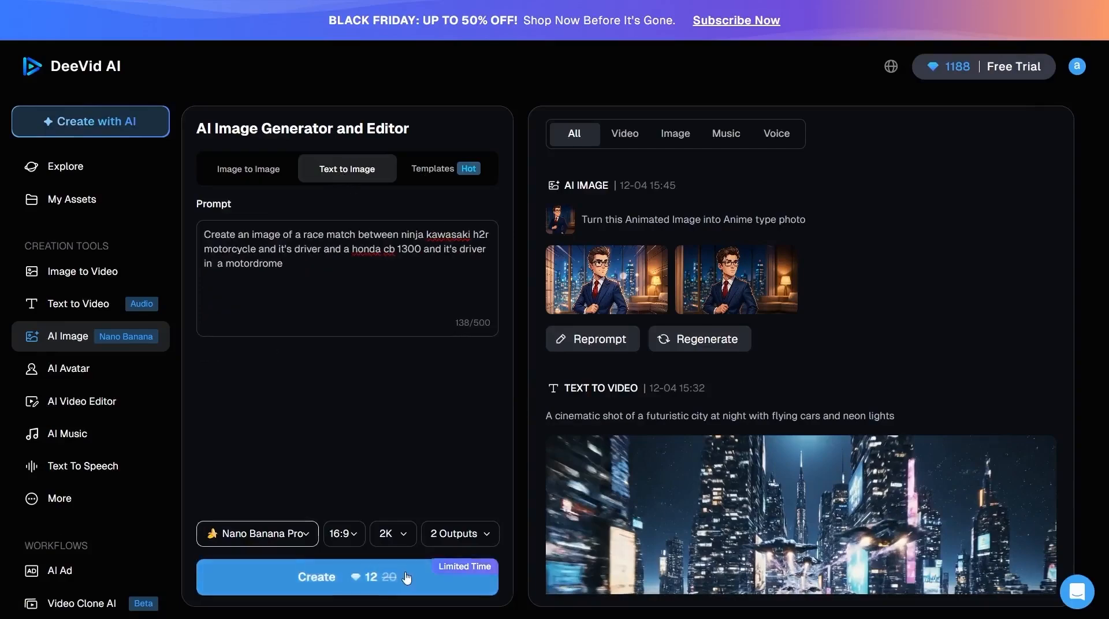
left_click(347, 576)
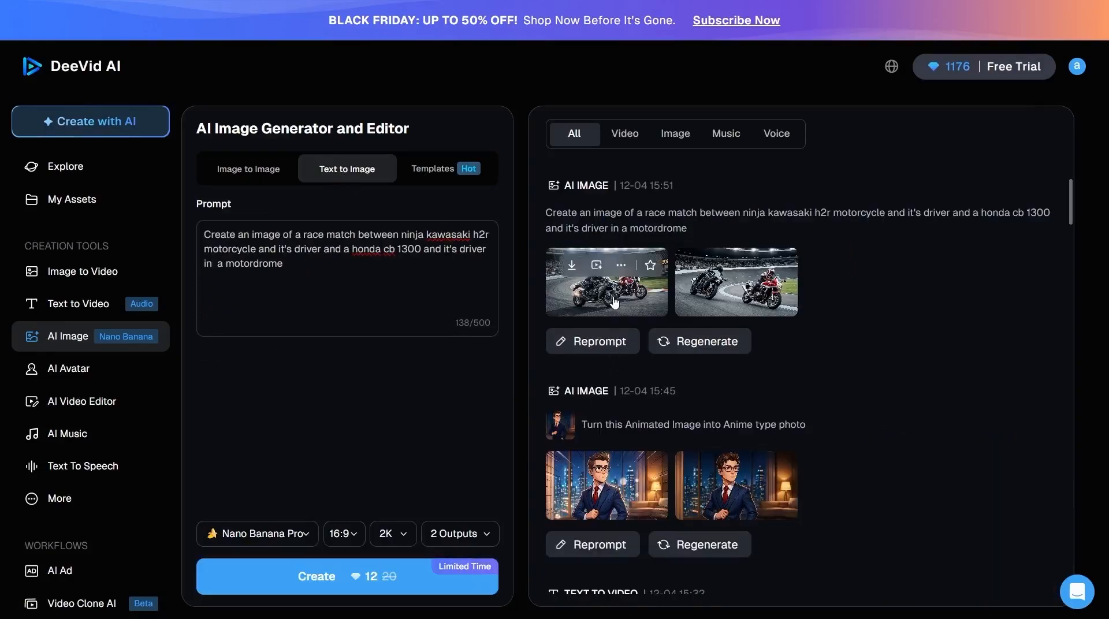
mouse_move(436, 338)
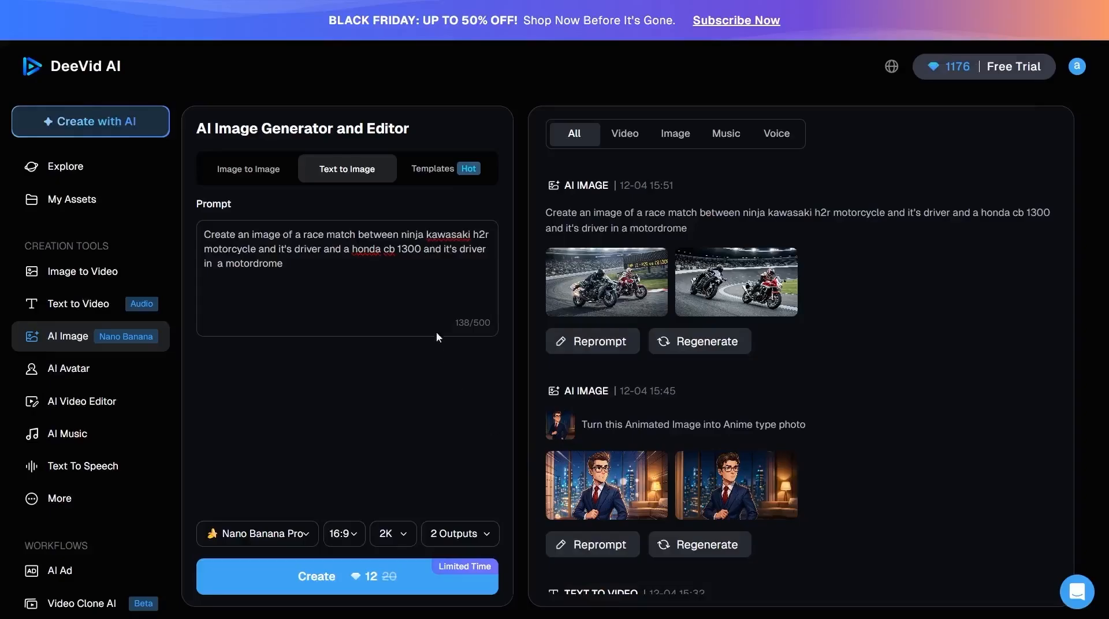
Browse the image template gallery and choose the Photo Style Transfer template.
left_click(432, 169)
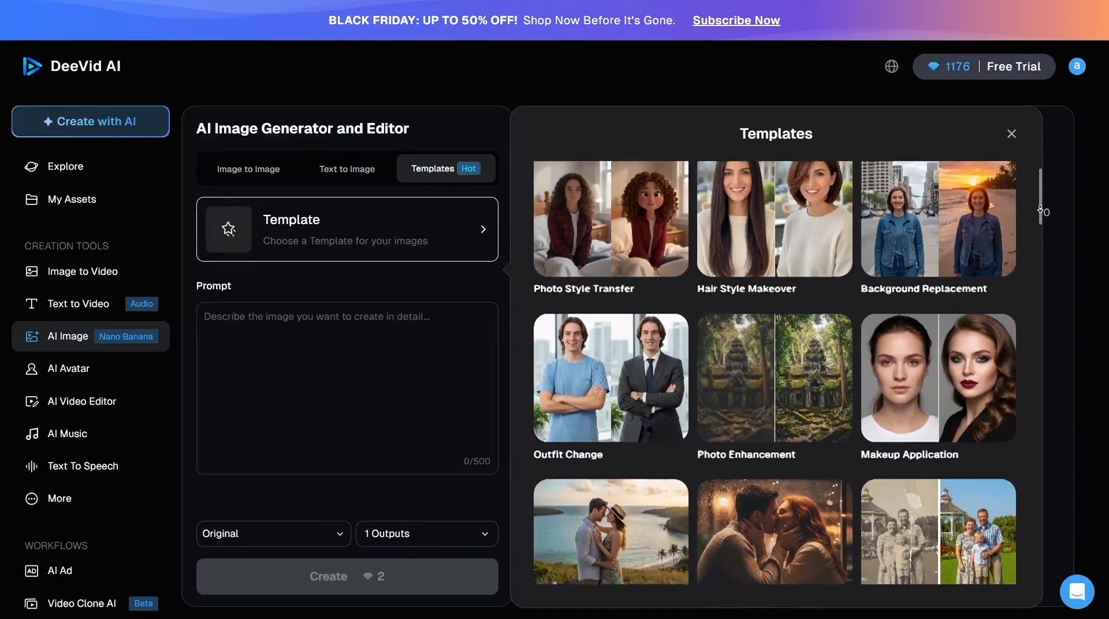
scroll("down", 3)
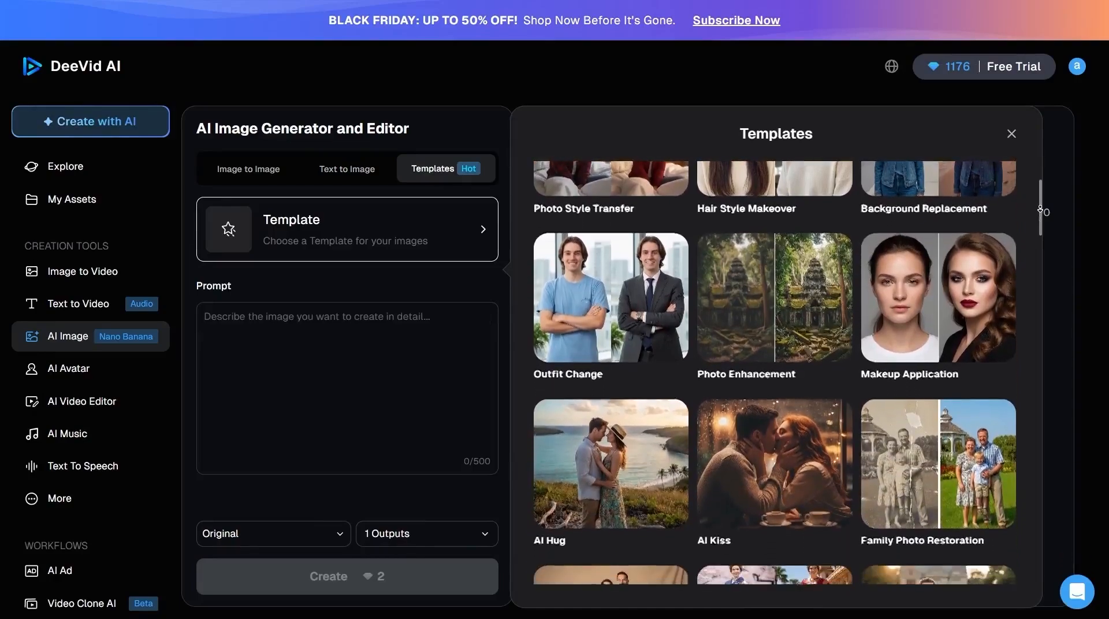
scroll("down", 3)
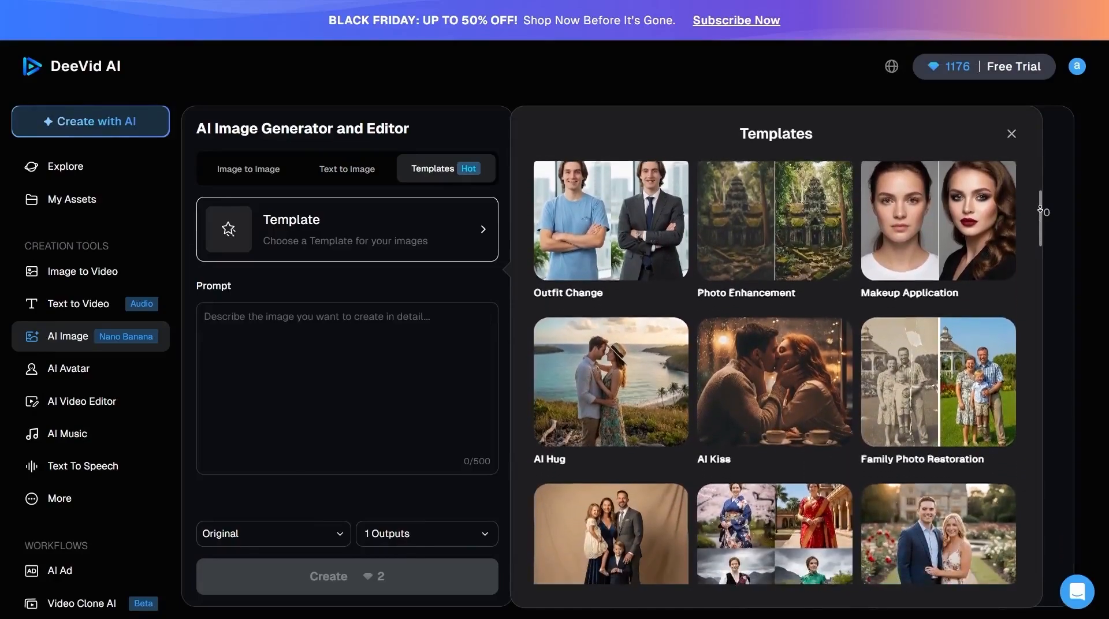
scroll("down", 3)
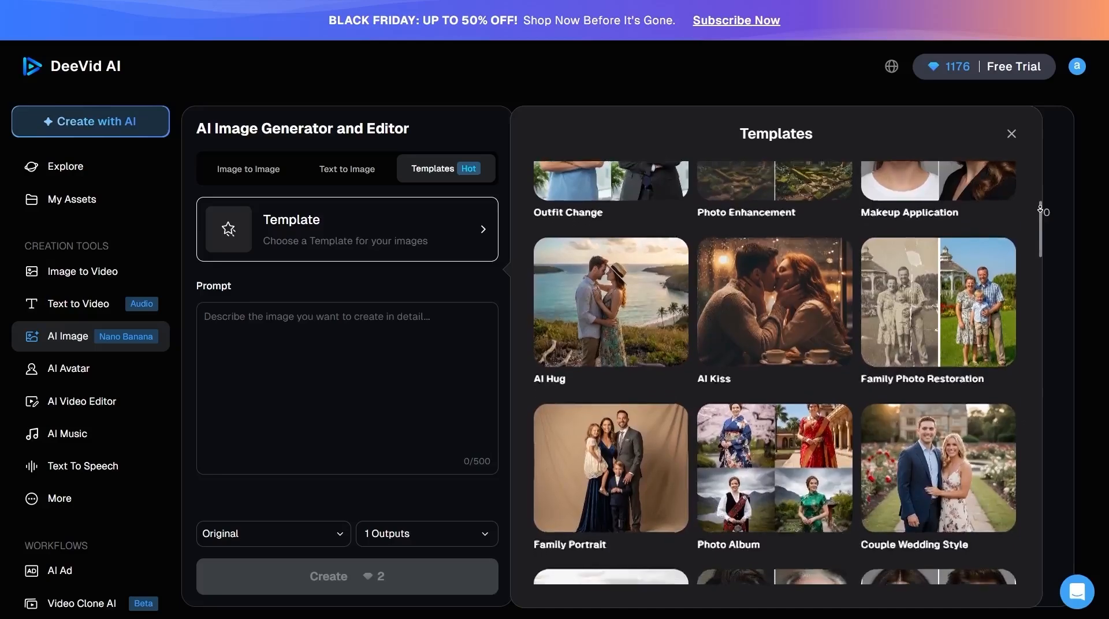
scroll("down", 3)
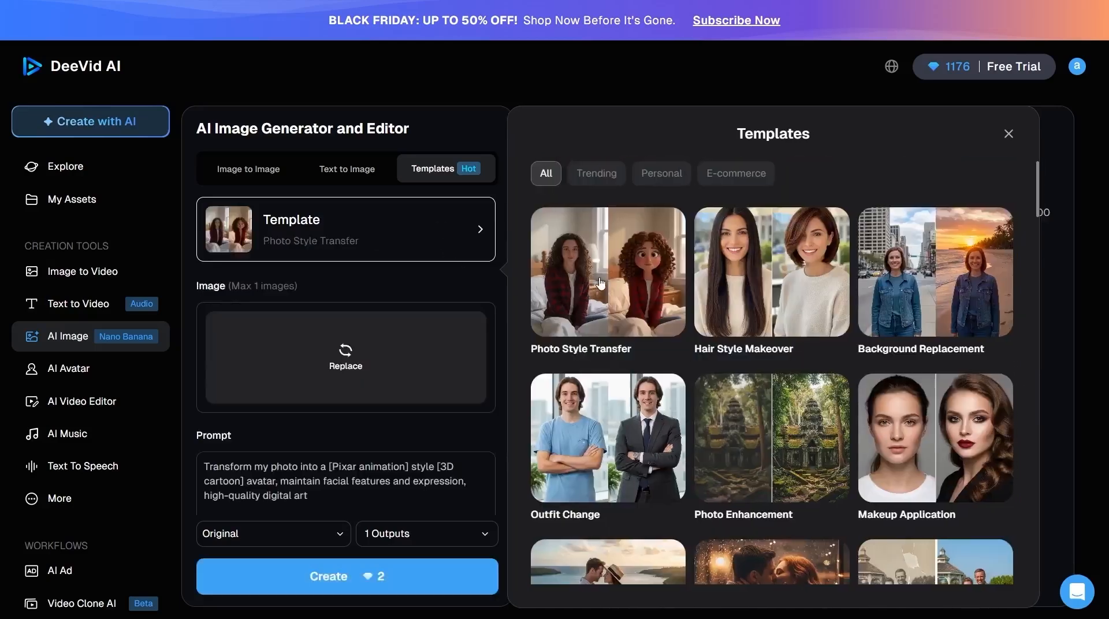
left_click(1007, 134)
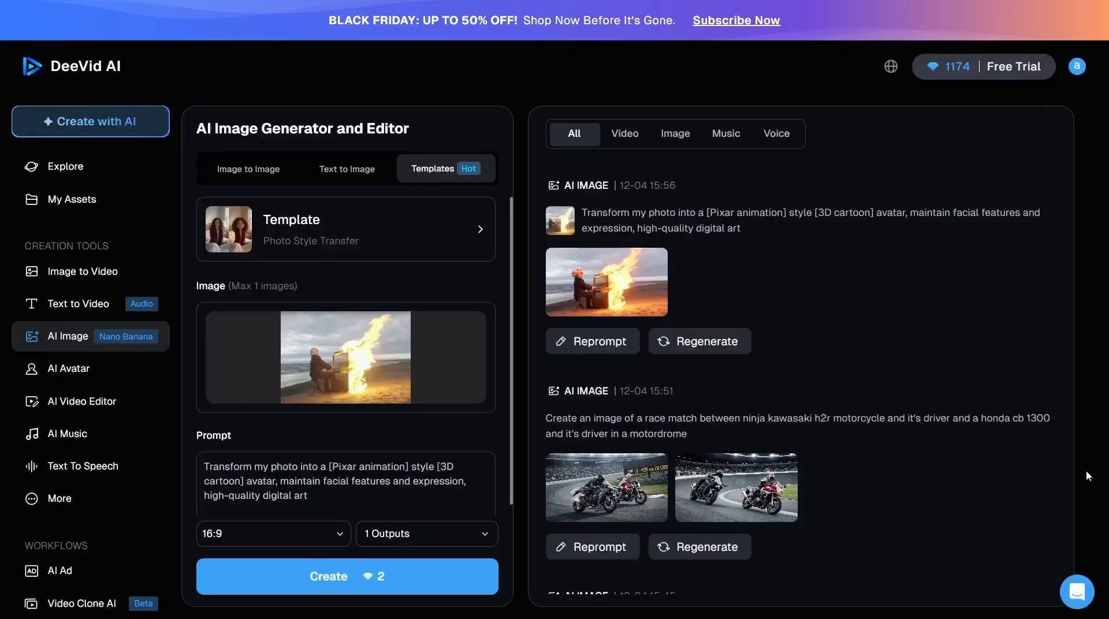
mouse_move(68, 434)
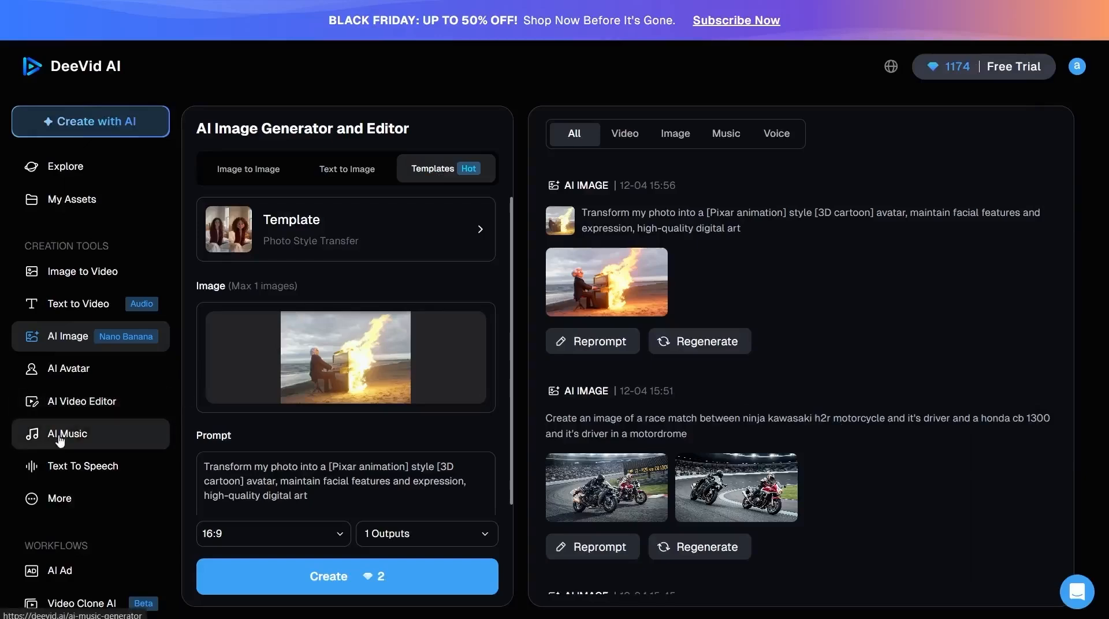
In AI Music, play the 'Back to Where Road Began' and 'Relámpago en la Oscuridad' samples, then stop playback.
left_click(68, 435)
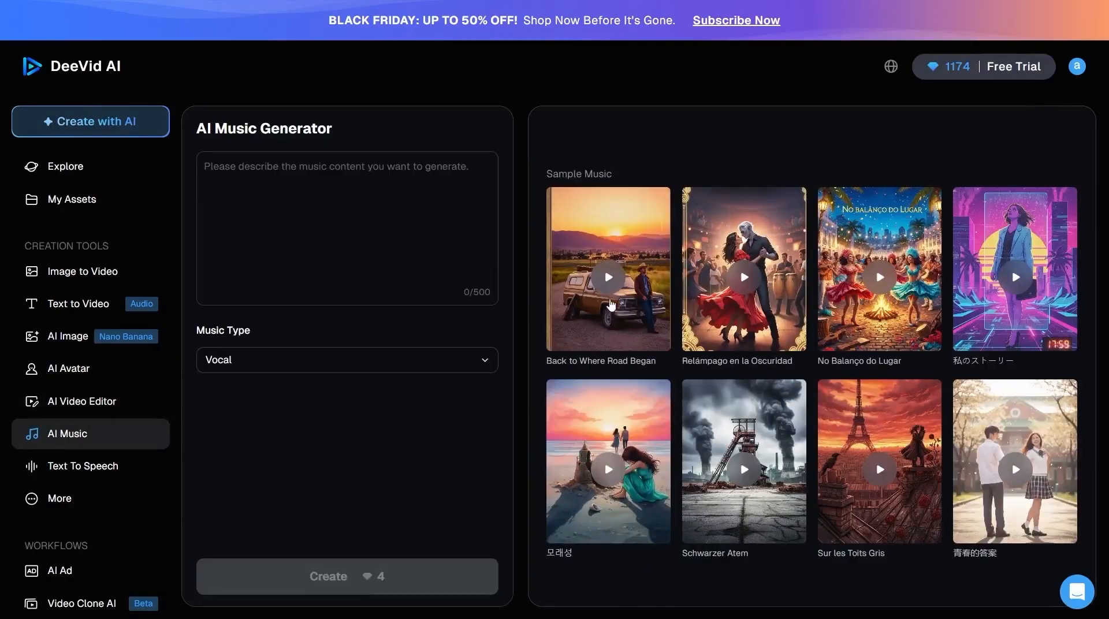
left_click(607, 277)
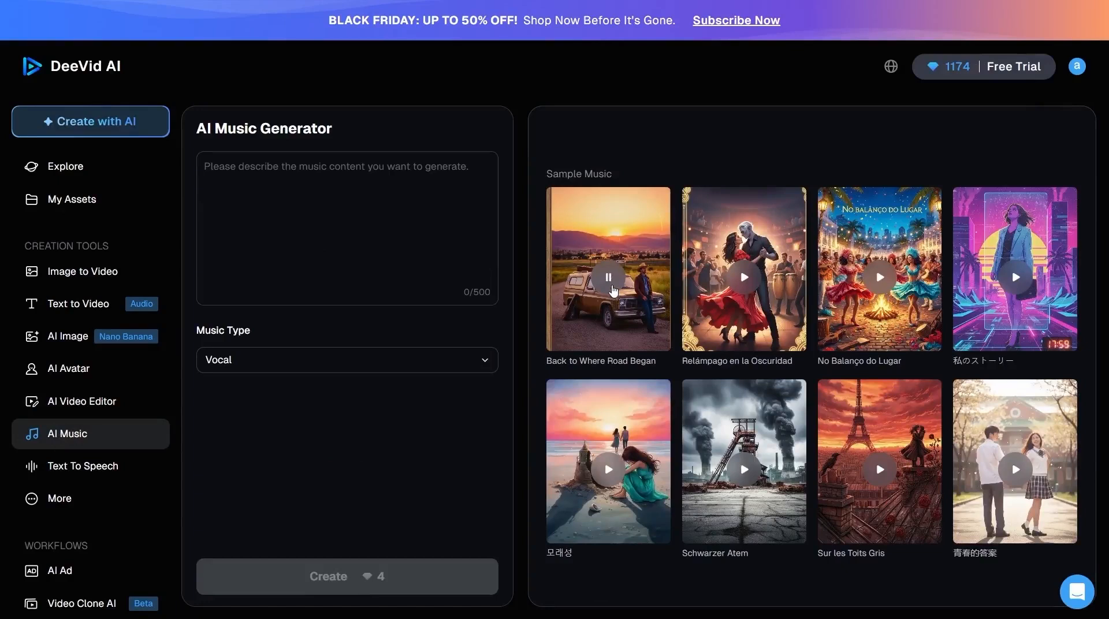
mouse_move(750, 294)
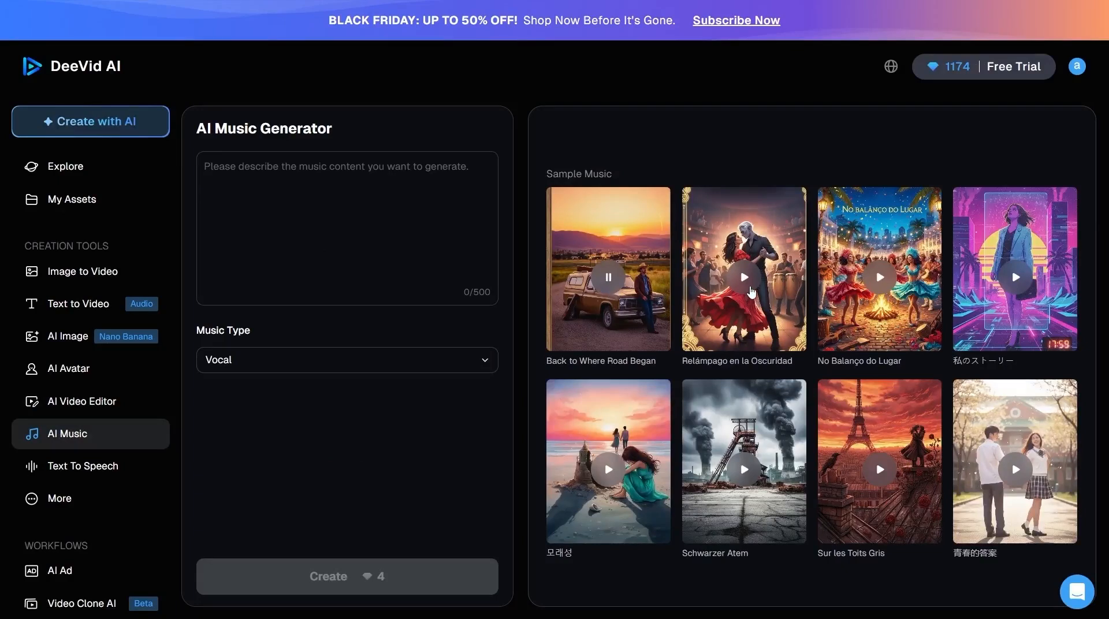
left_click(743, 277)
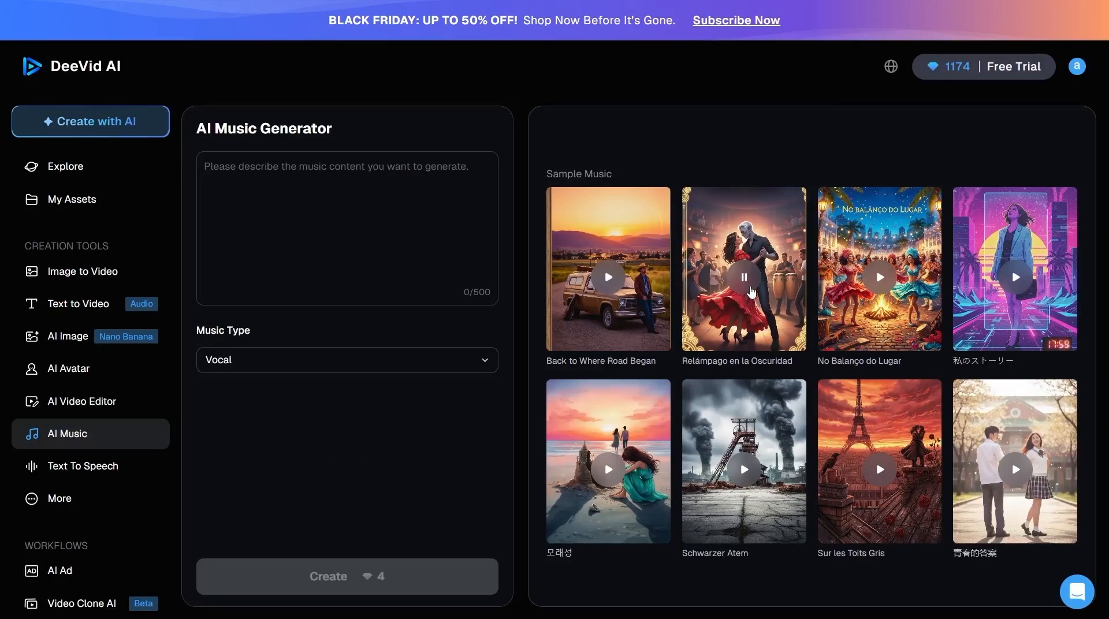
mouse_move(818, 294)
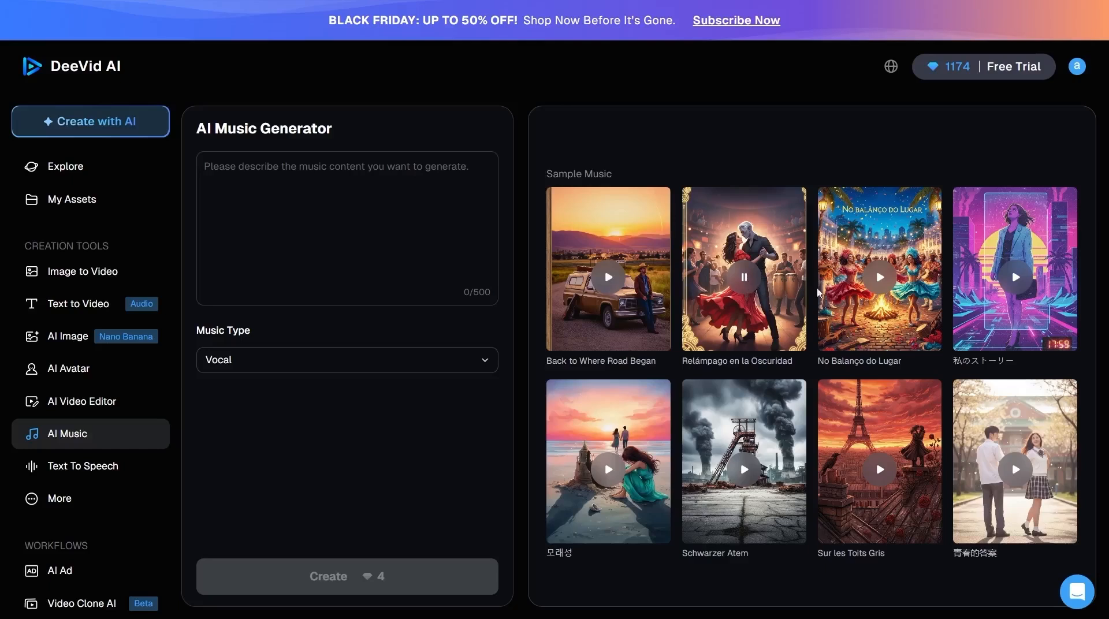
left_click(879, 277)
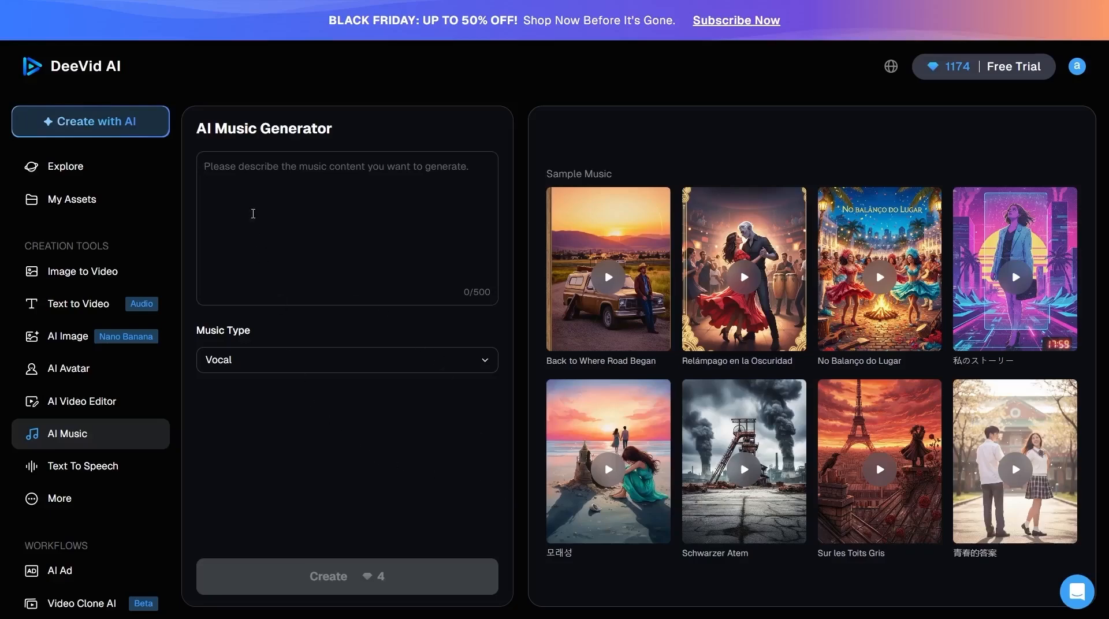
mouse_move(288, 333)
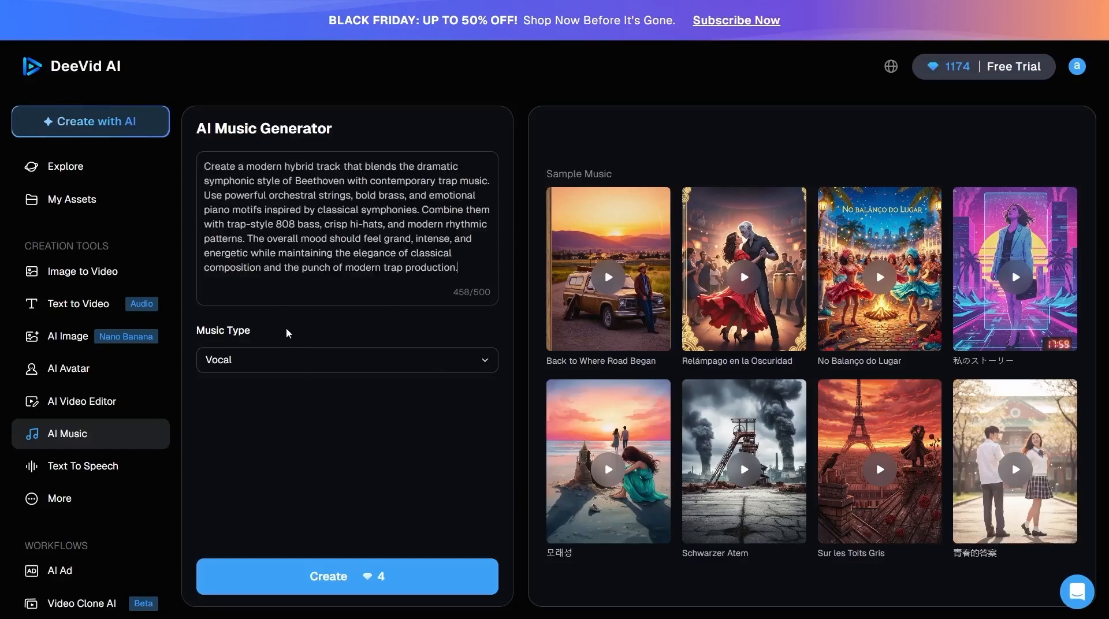
Set the Music Type choice to Instrumental for the Beethoven-meets-trap track request.
left_click(346, 360)
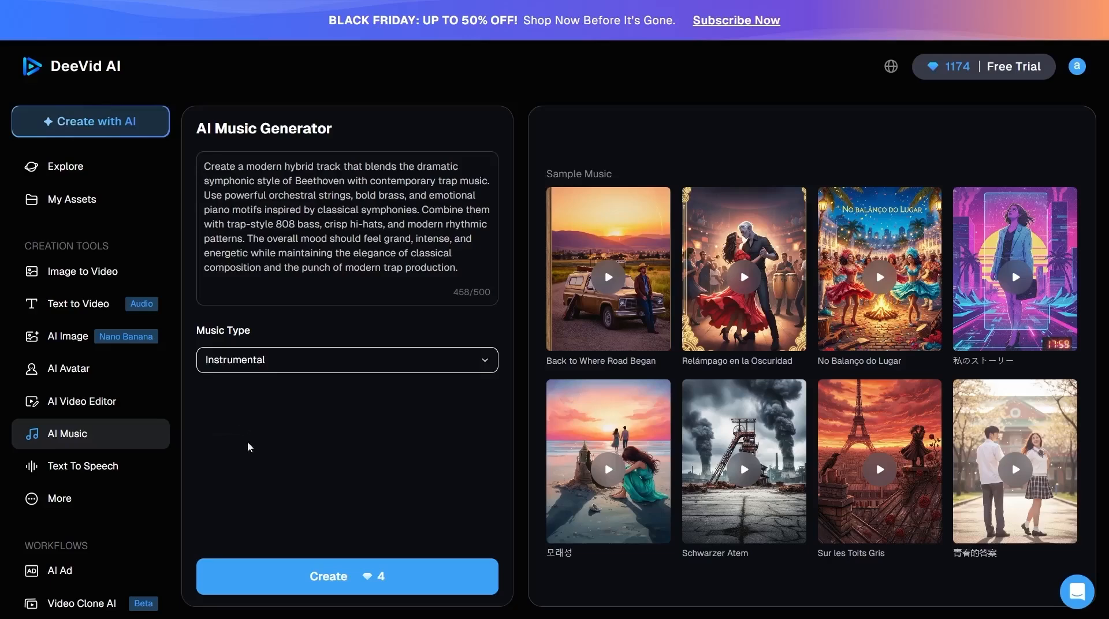
left_click(346, 576)
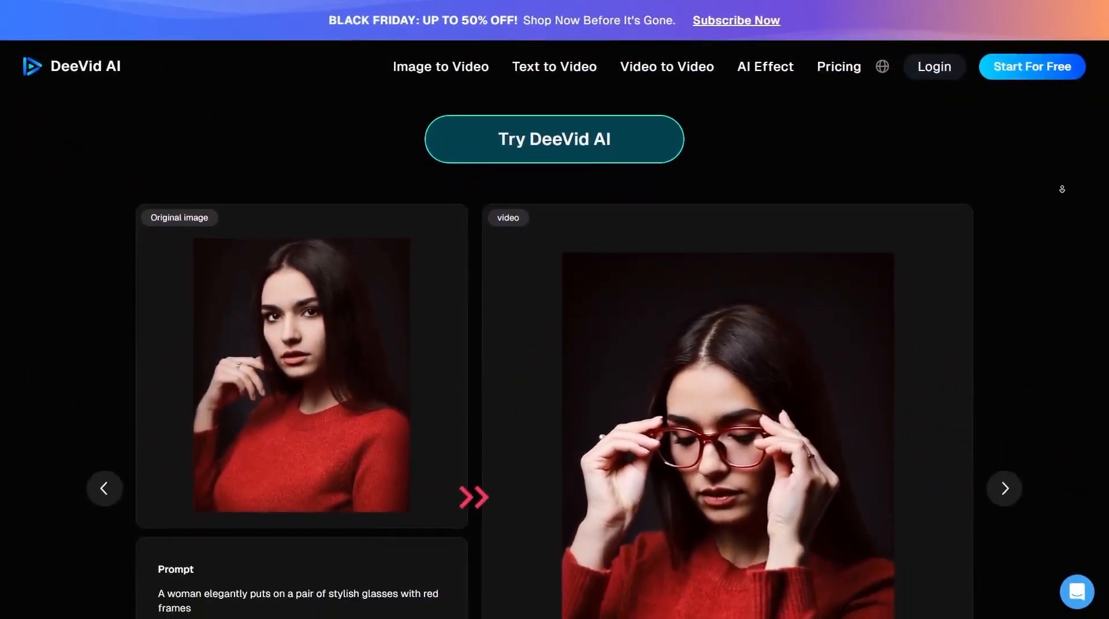
Scroll the homepage through the Video to Video AI, Popular Video Templates and Super LLM sections.
scroll("down", 3)
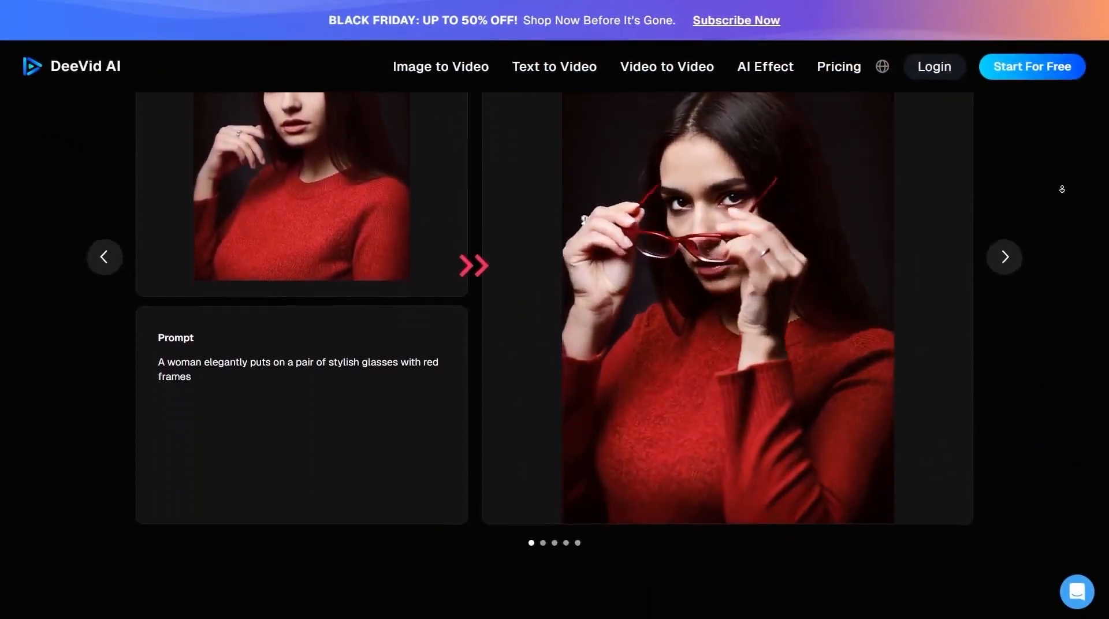
scroll("down", 3)
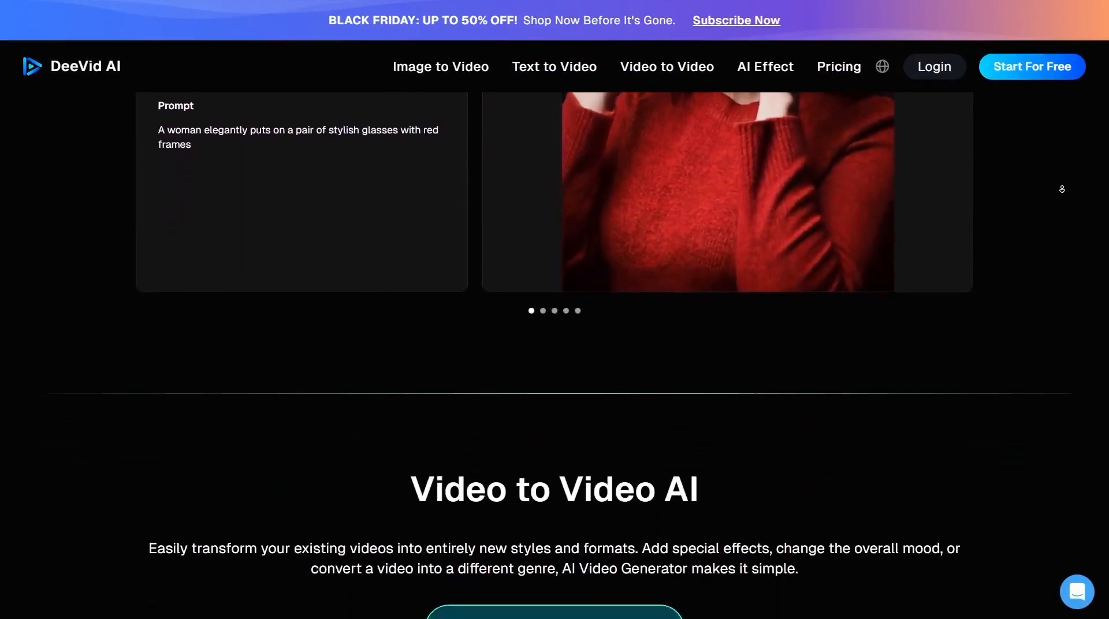
scroll("down", 3)
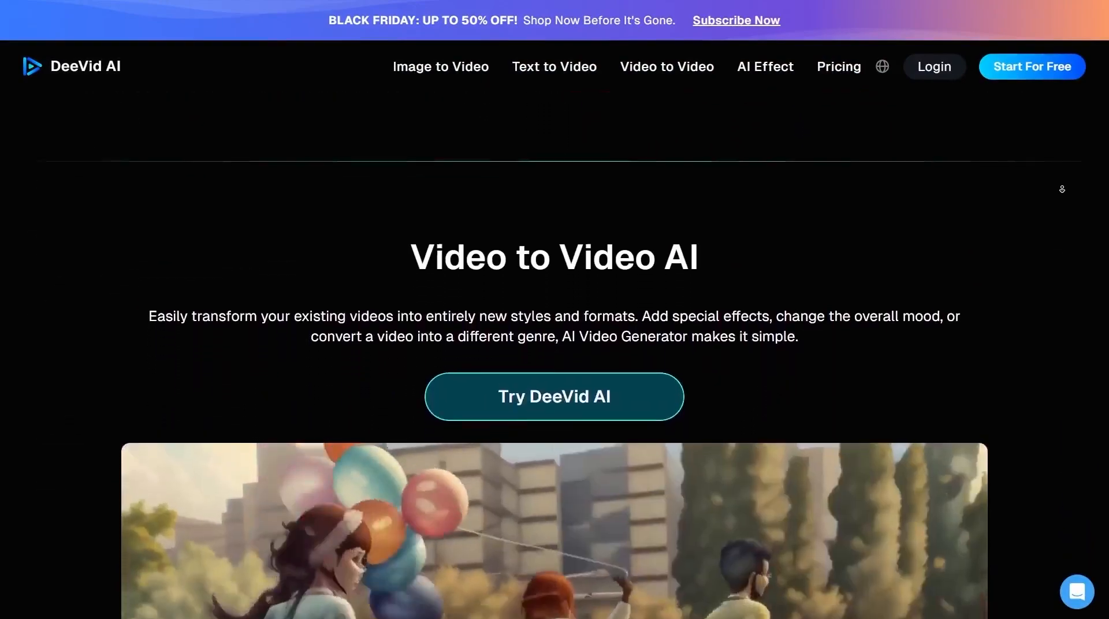
scroll("down", 3)
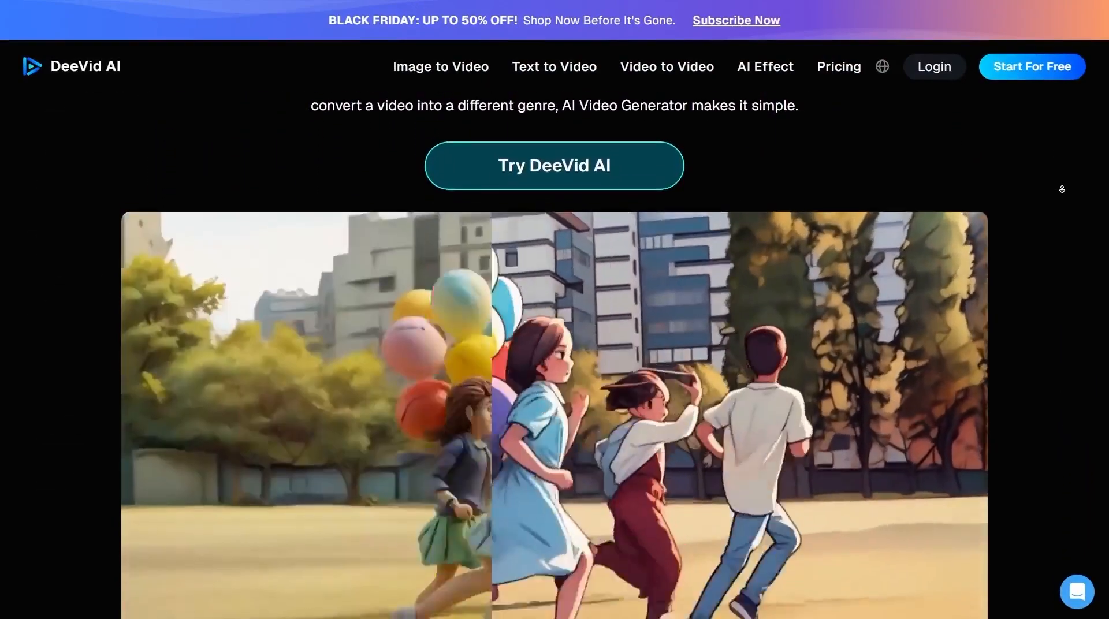
scroll("down", 3)
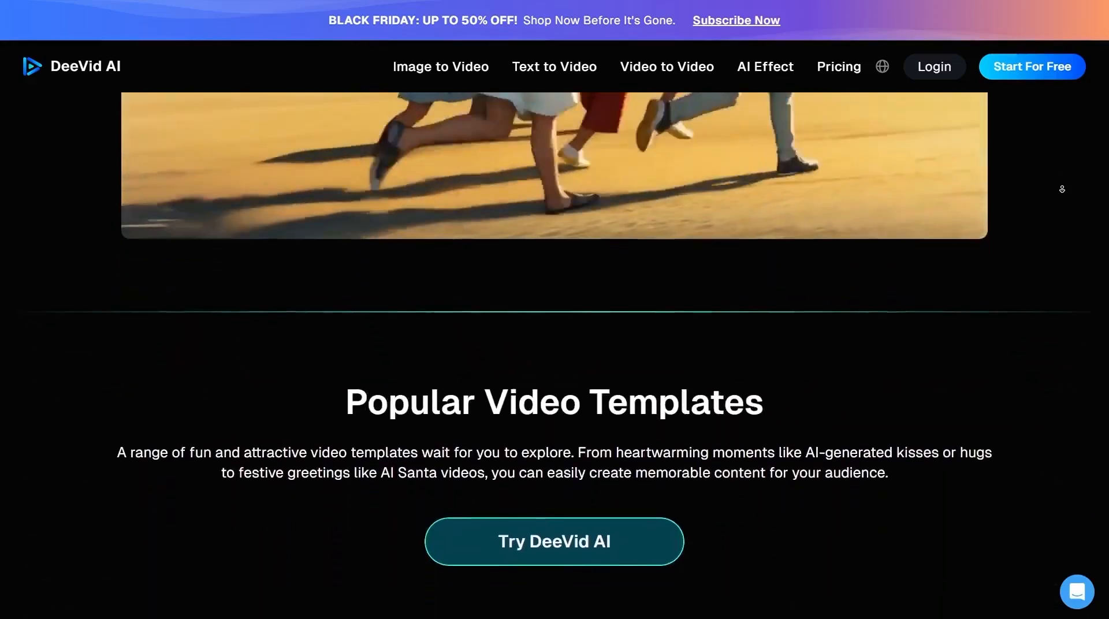
scroll("down", 3)
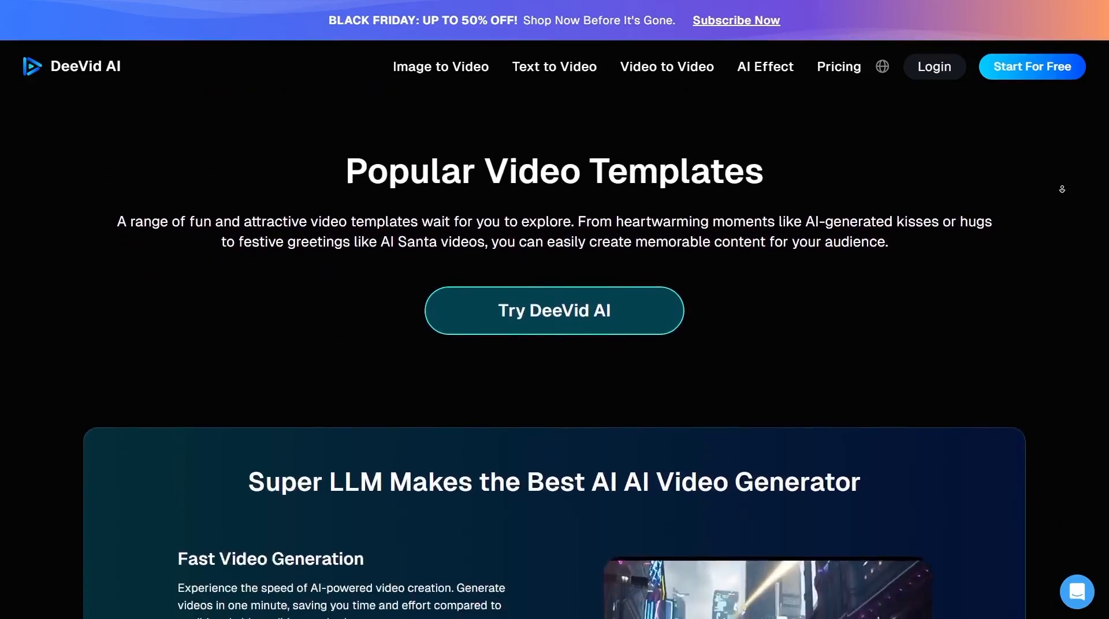
scroll("down", 3)
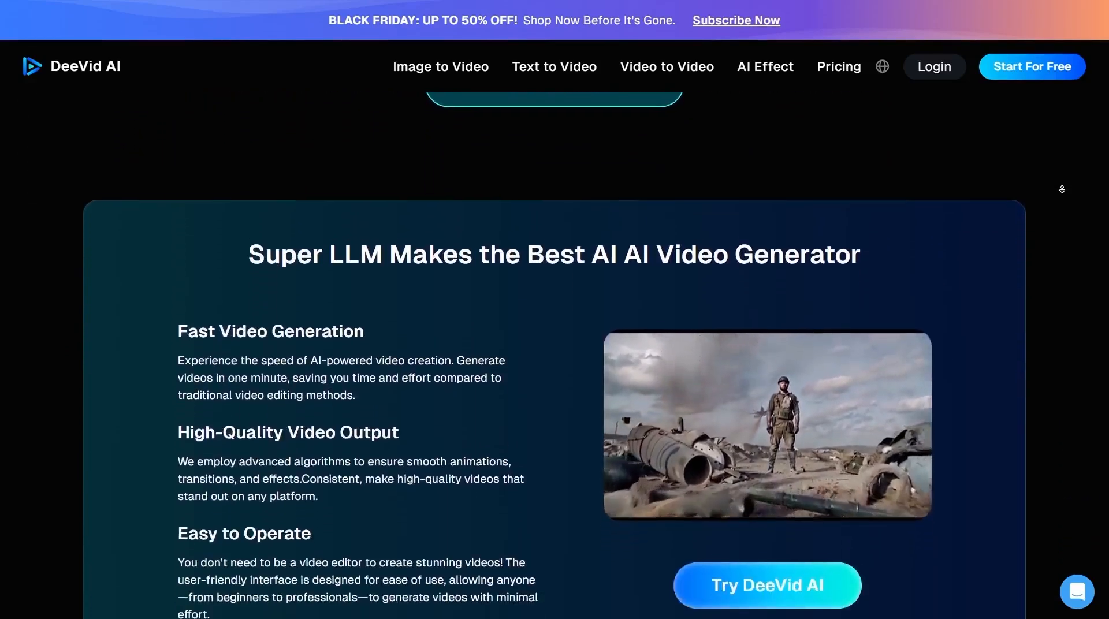